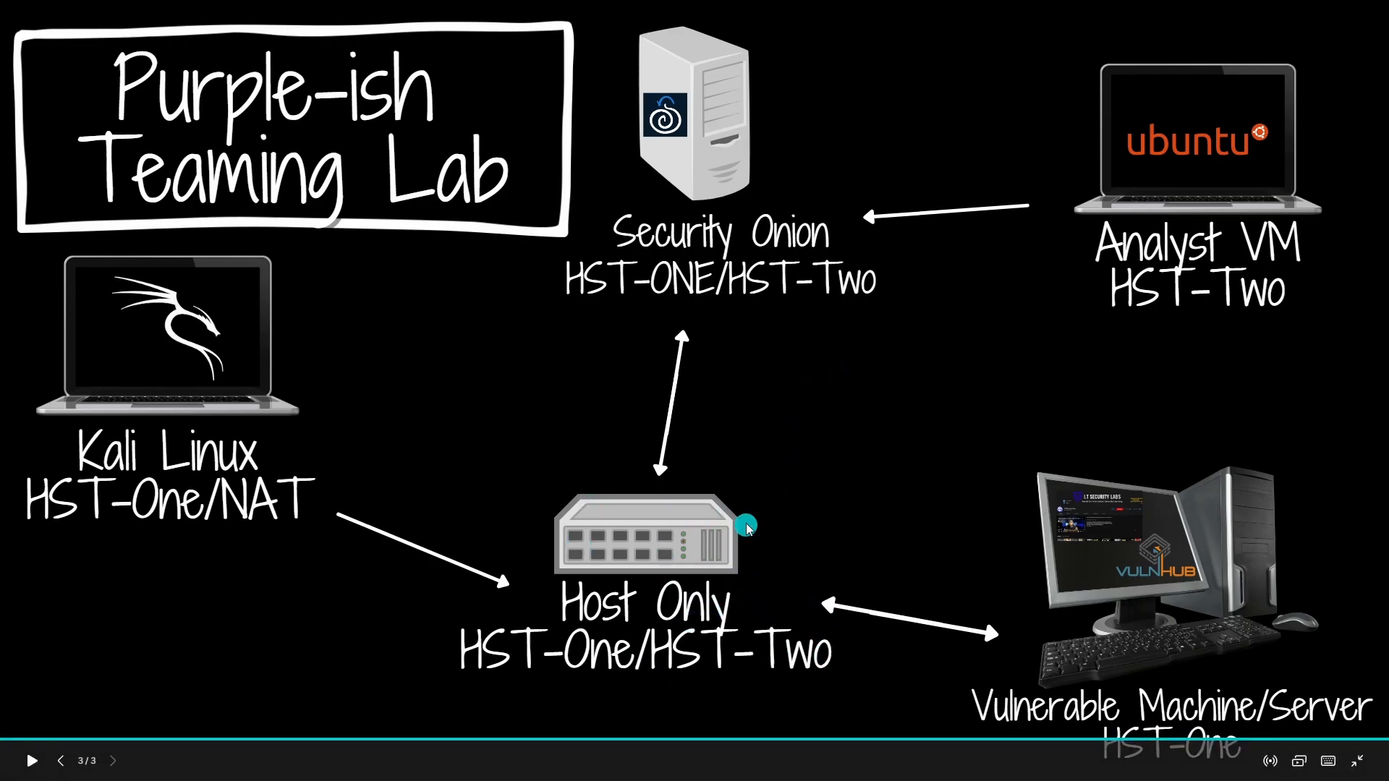
mouse_move(767, 543)
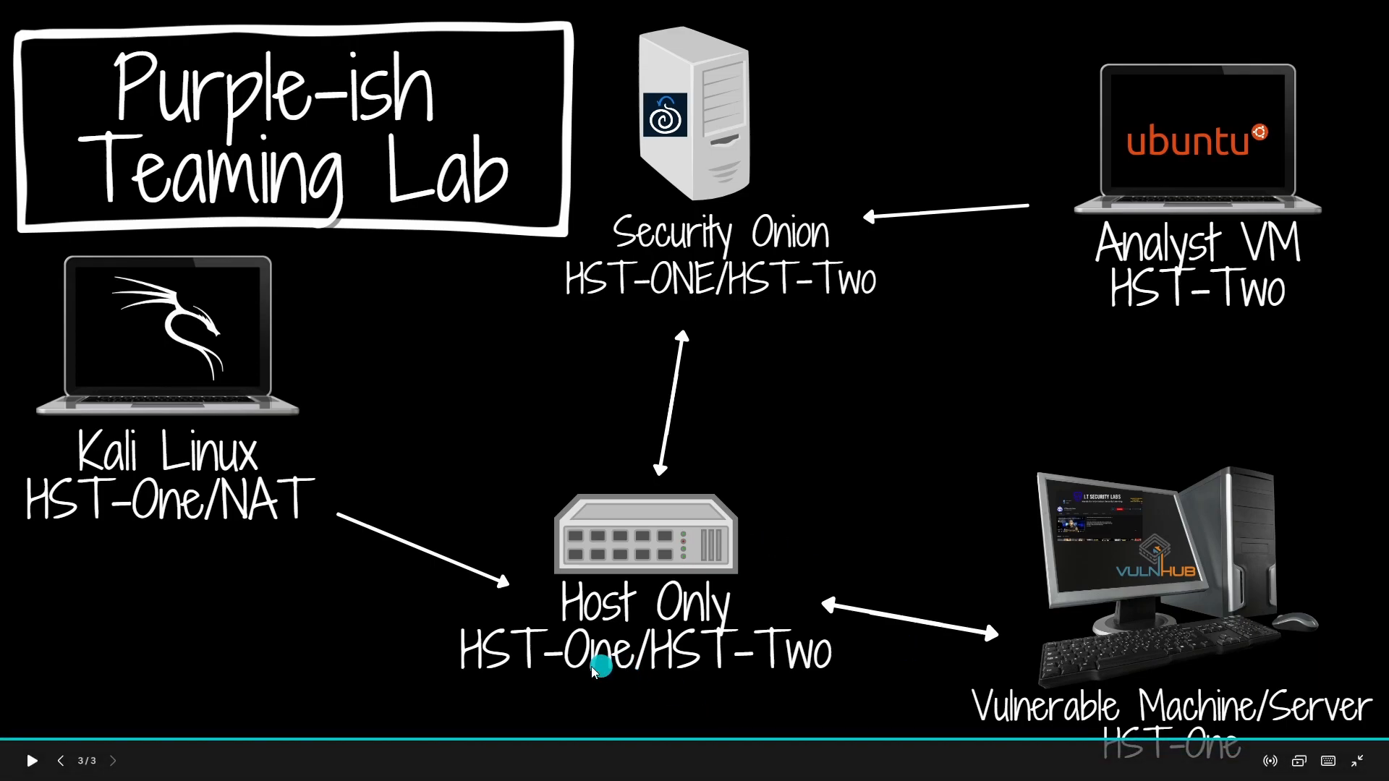
mouse_move(704, 697)
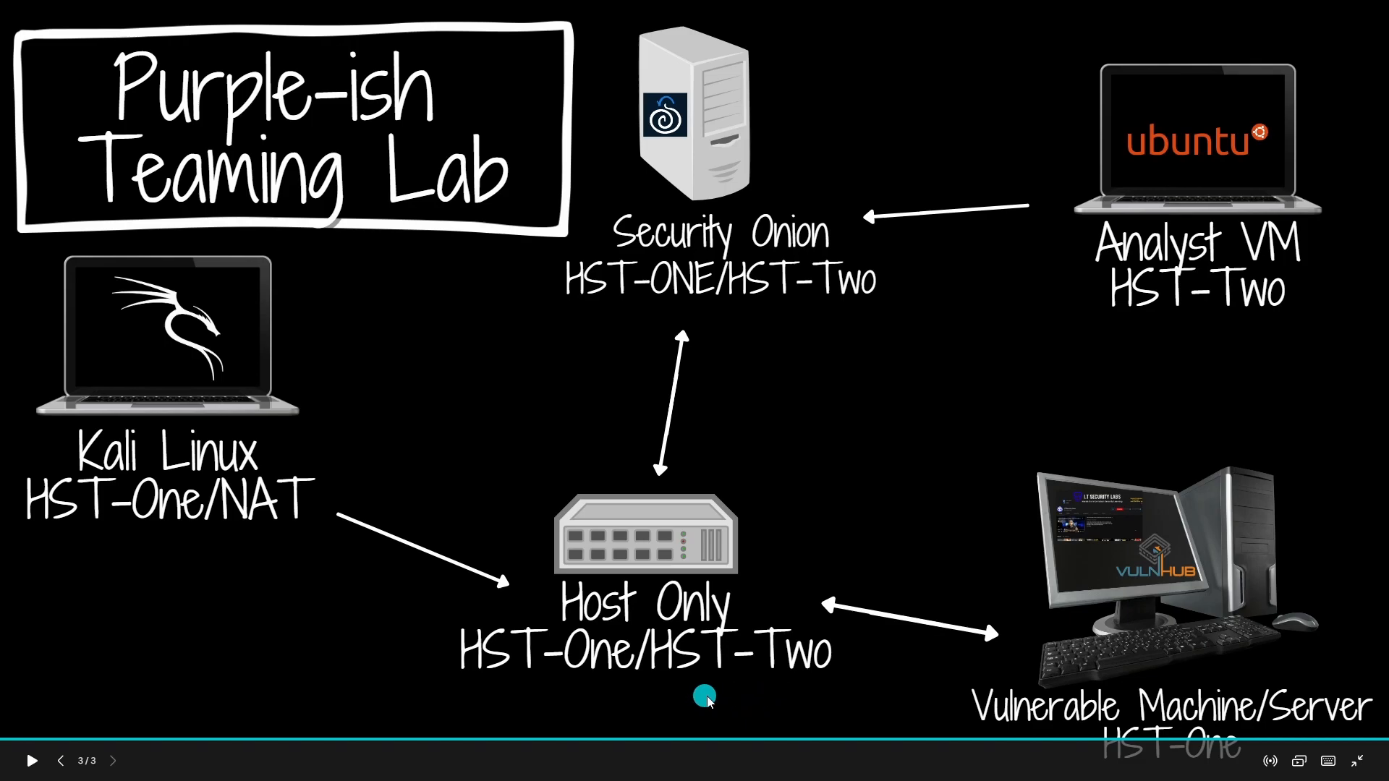
mouse_move(196, 503)
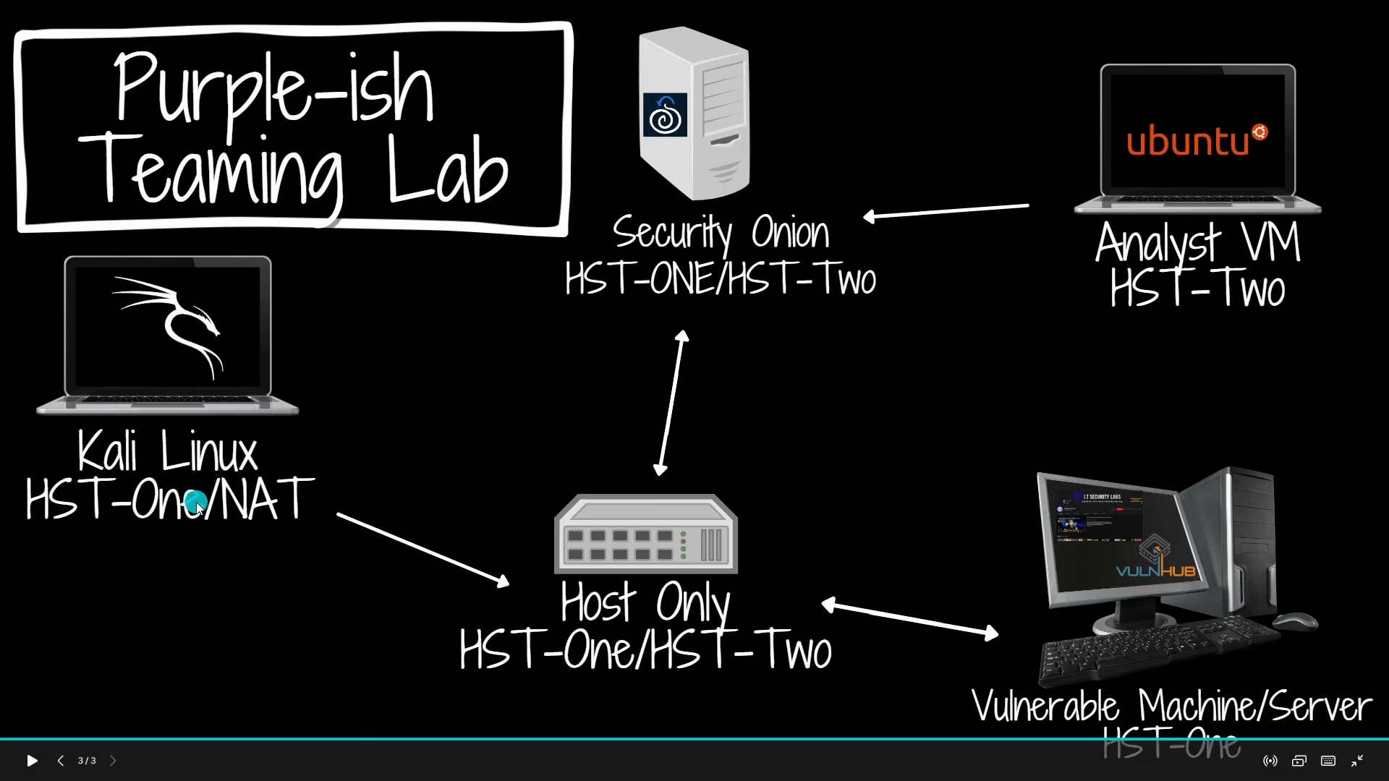
- Switch from the lab network diagram slide to the VirtualBox Manager window
click(709, 763)
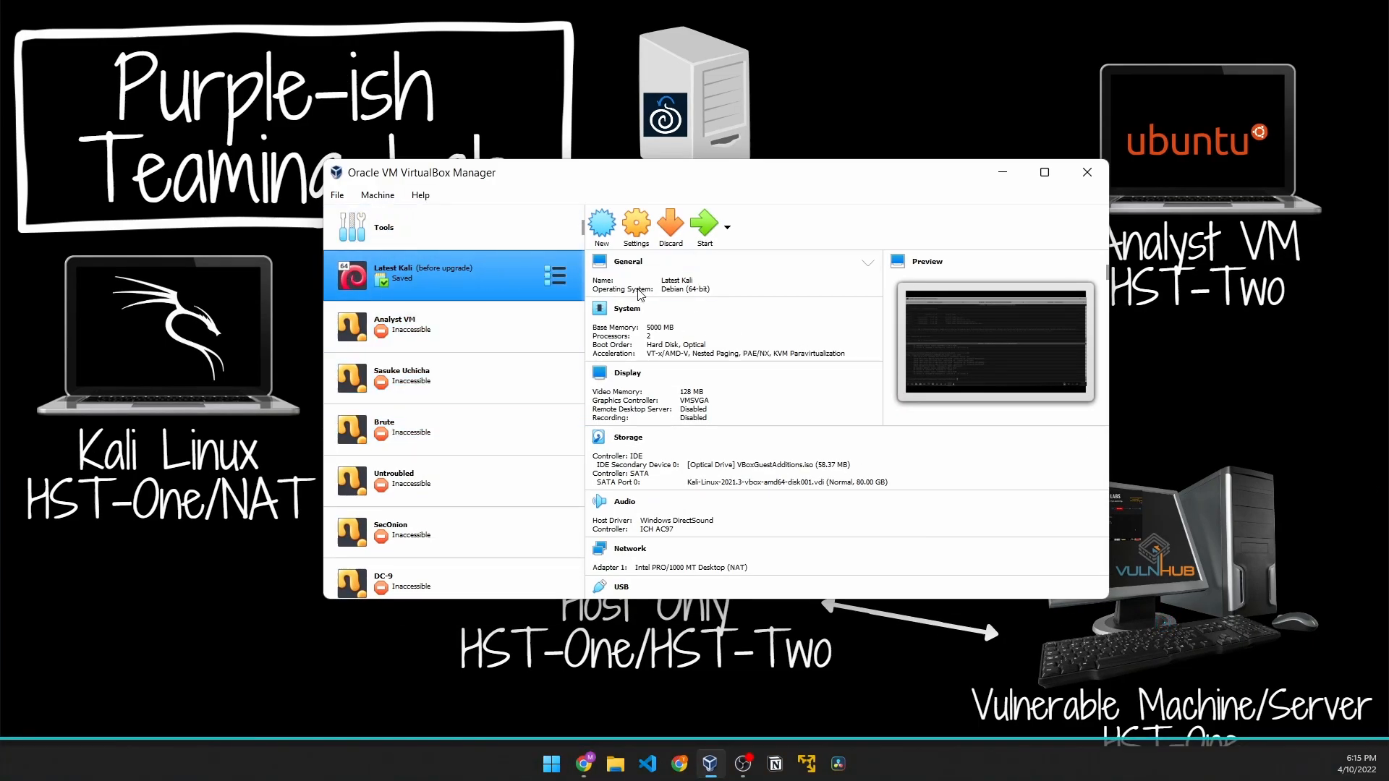
- Use File > Host Network Manager and create Host-Only Ethernet Adapter #3 with automatic configuration
scroll(down, 3)
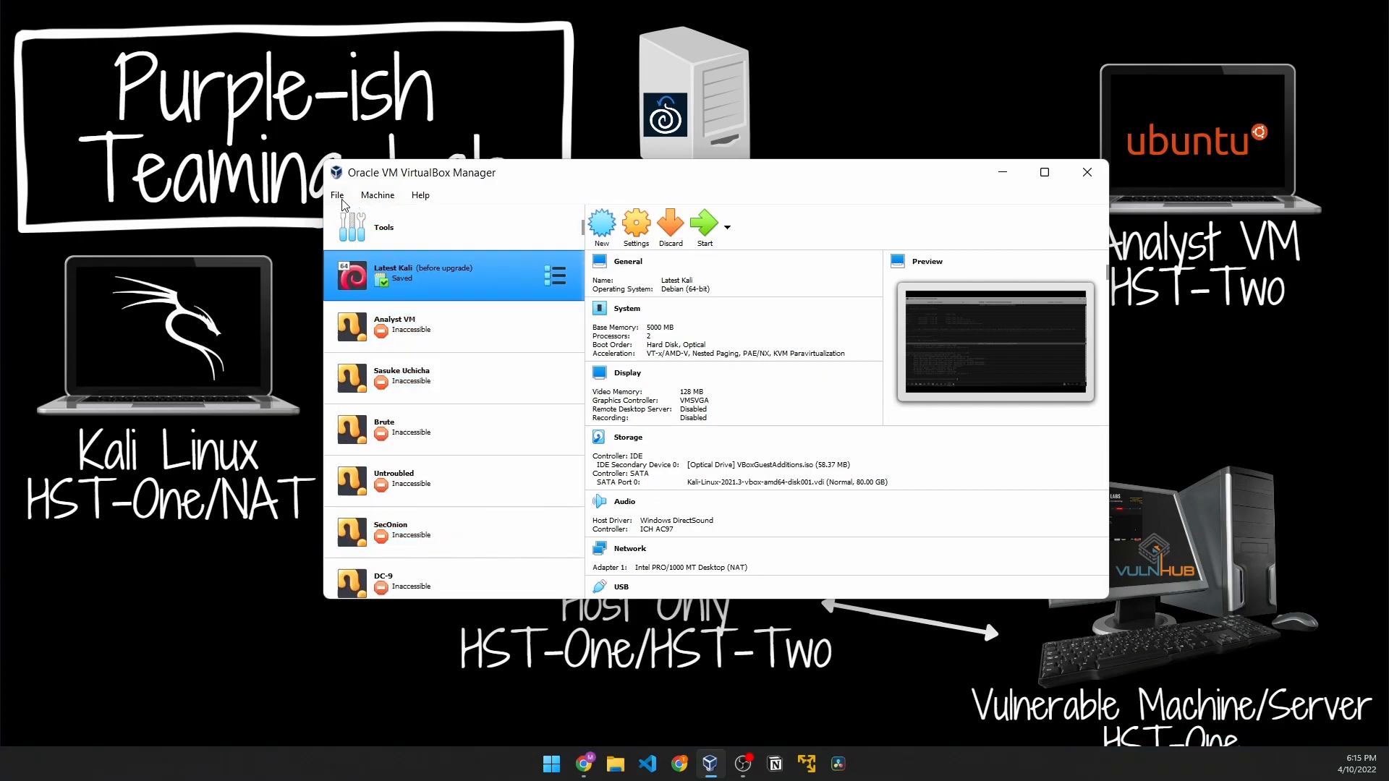
click(336, 196)
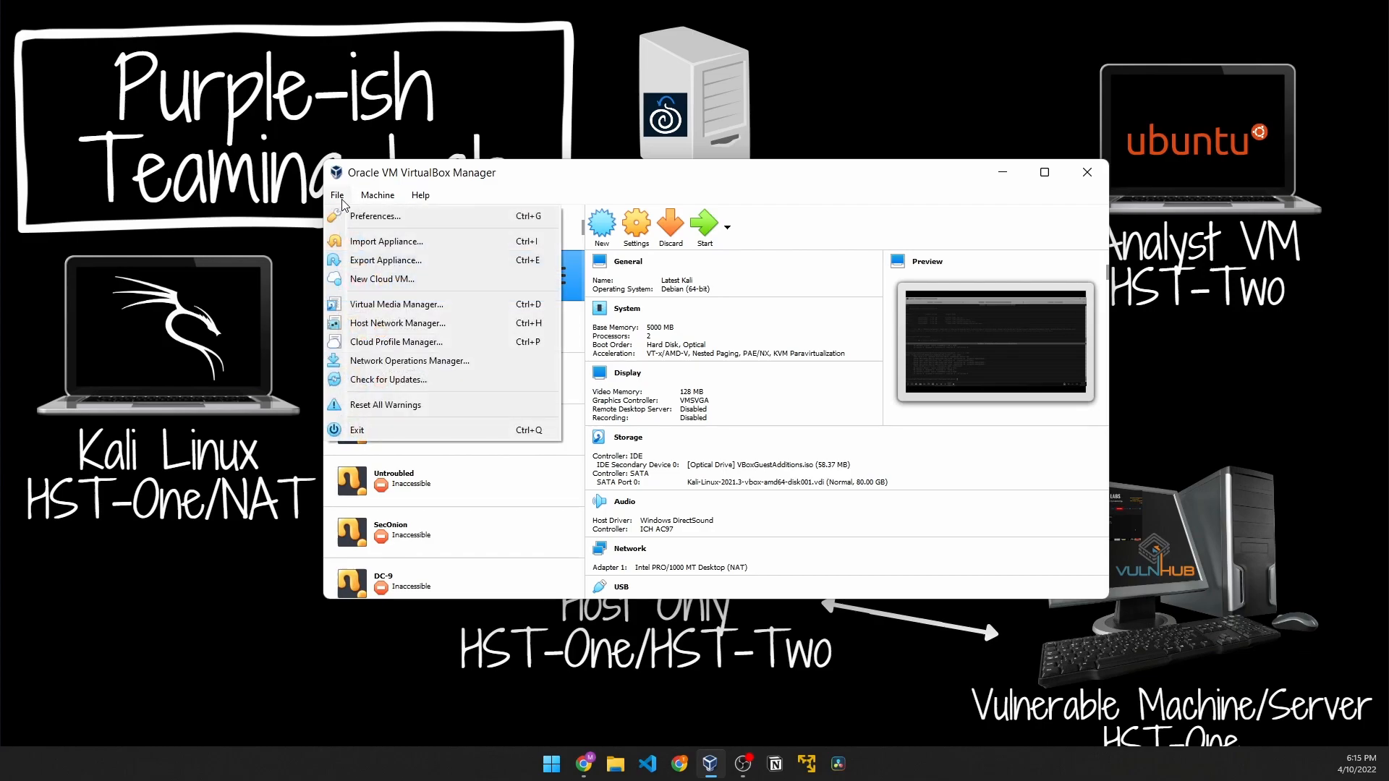
mouse_move(400, 323)
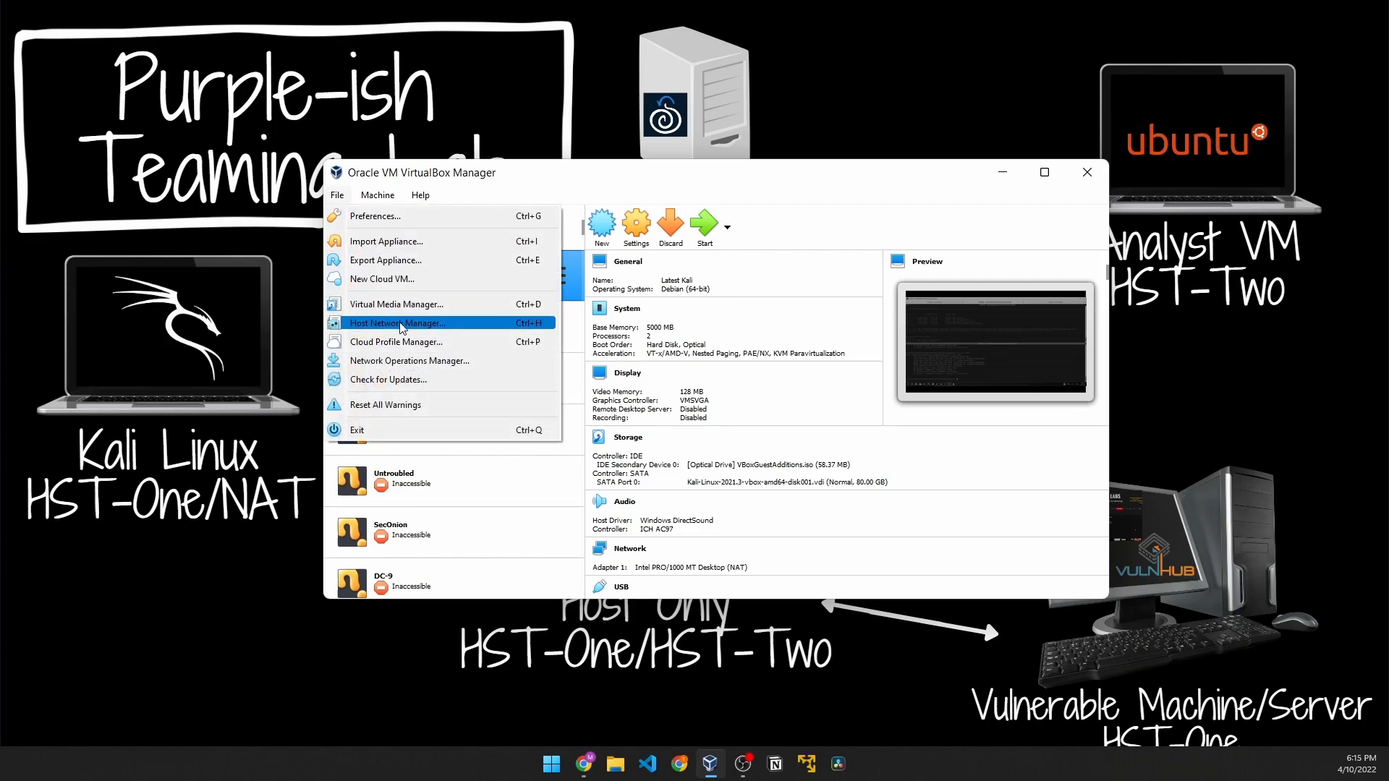
click(396, 322)
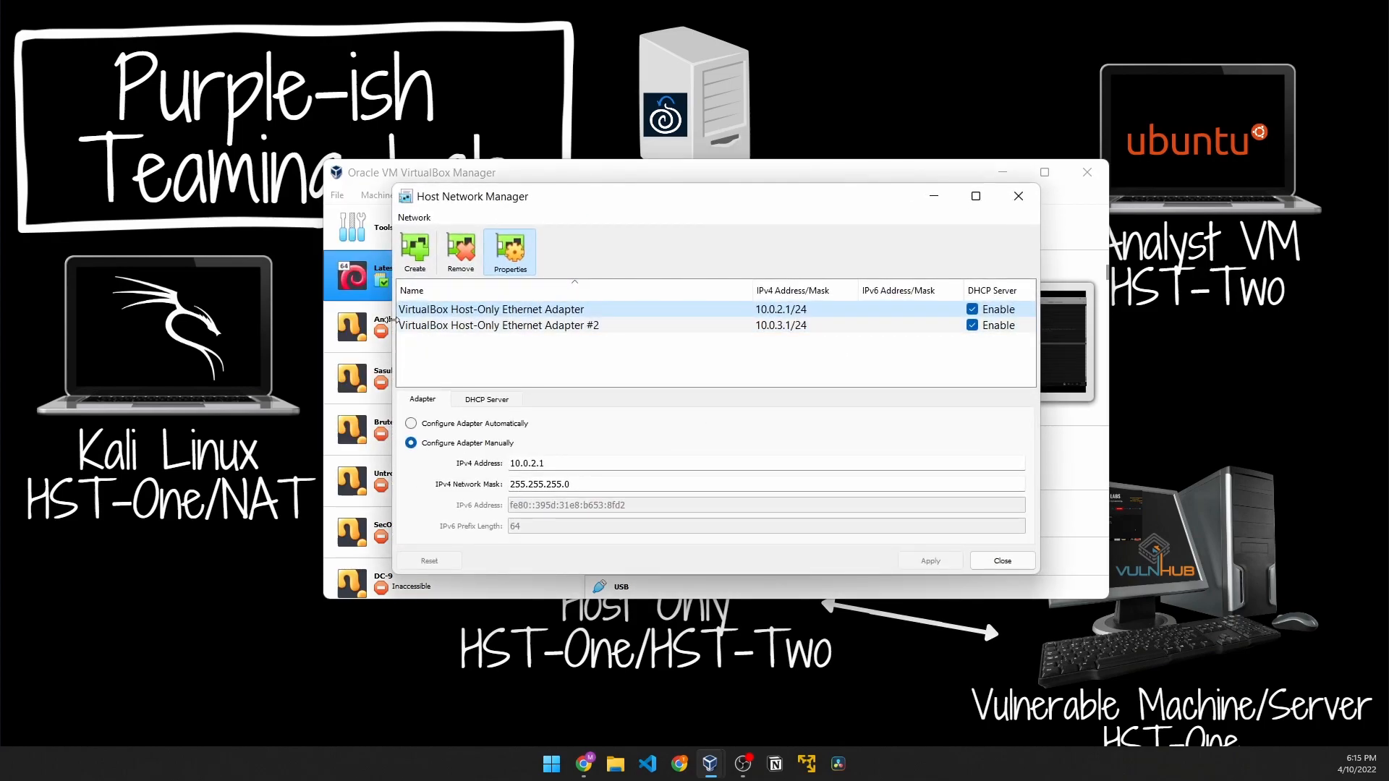
click(498, 325)
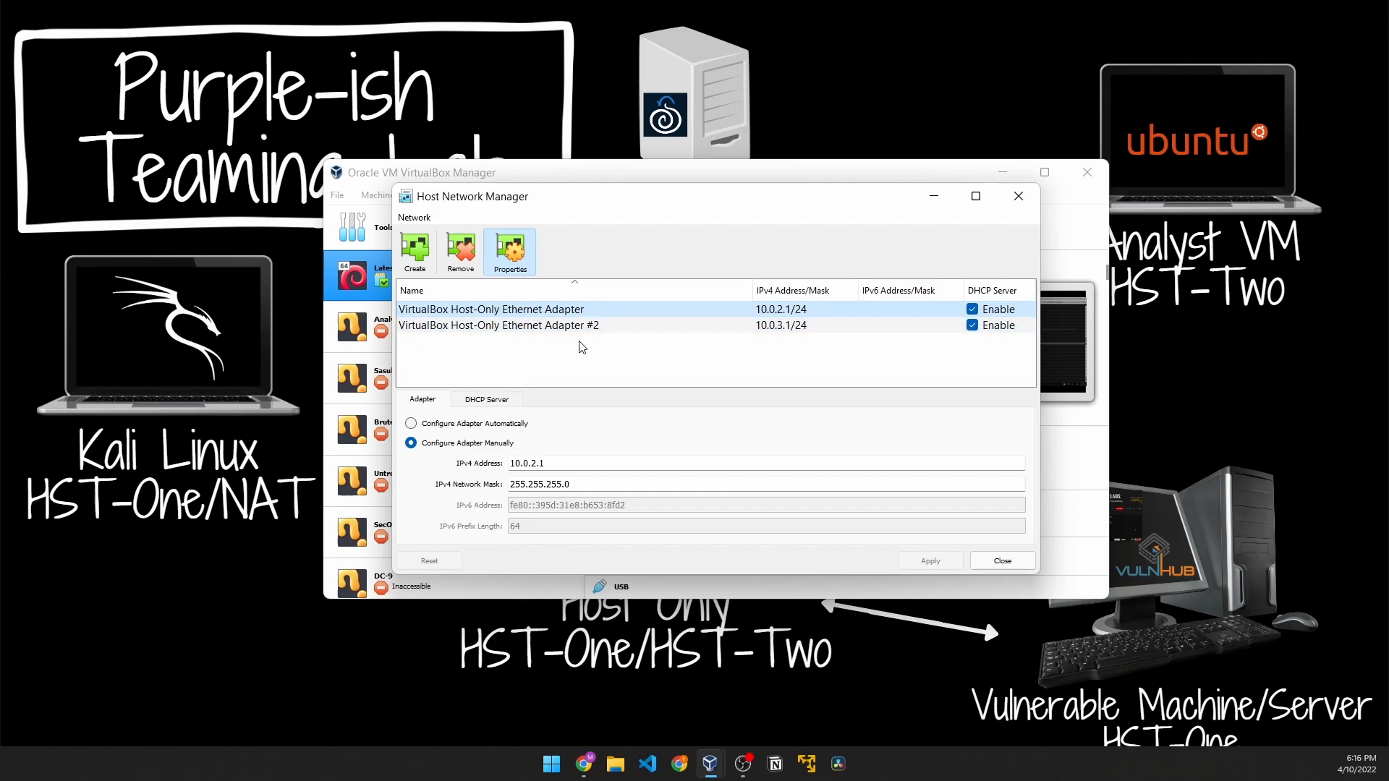
mouse_move(496, 326)
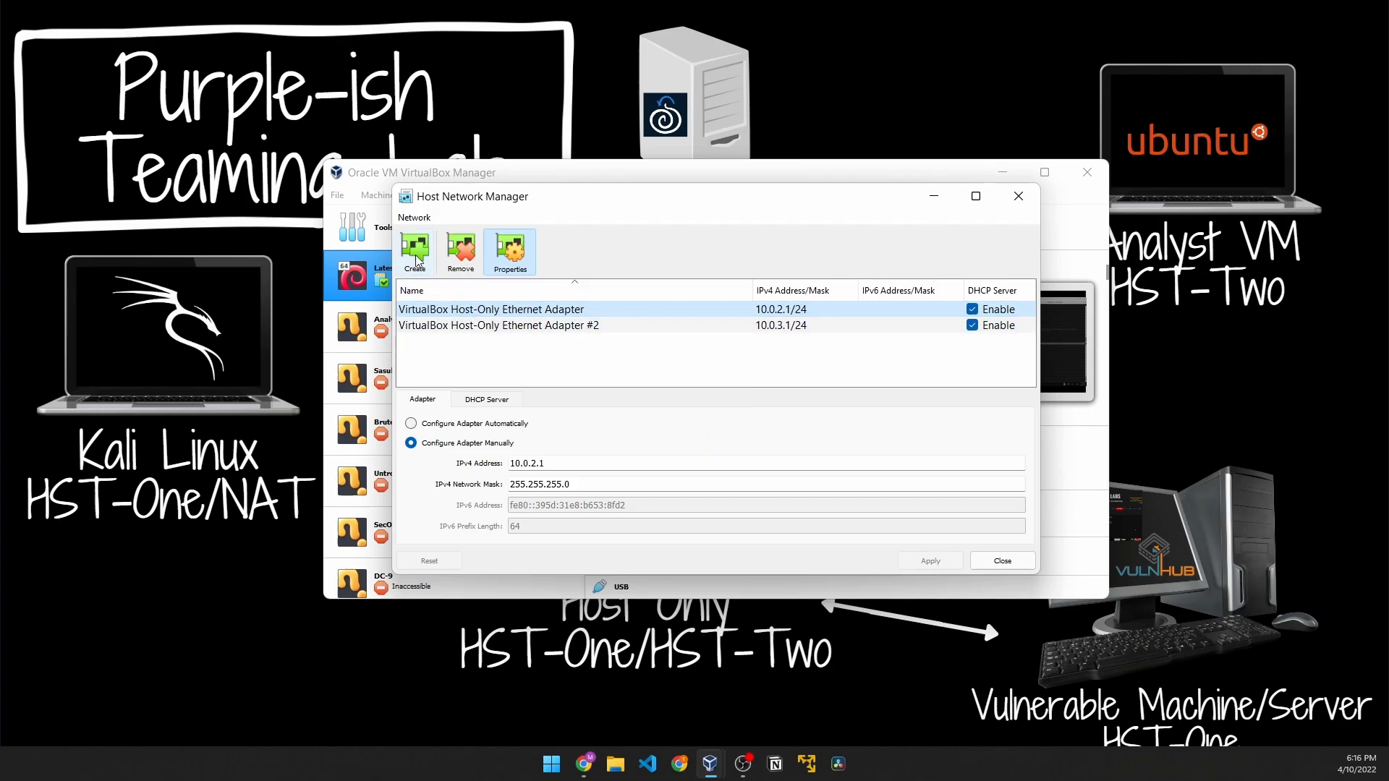
click(415, 251)
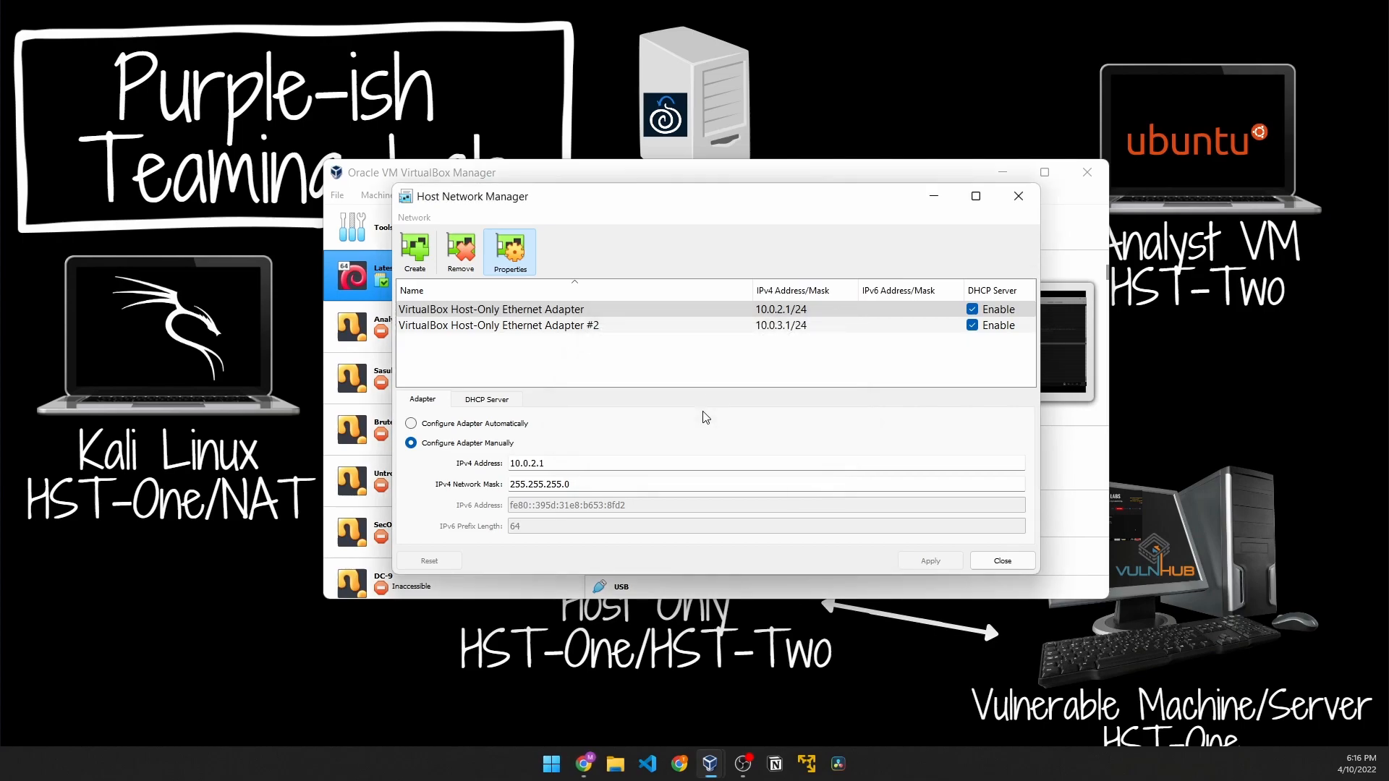
click(416, 252)
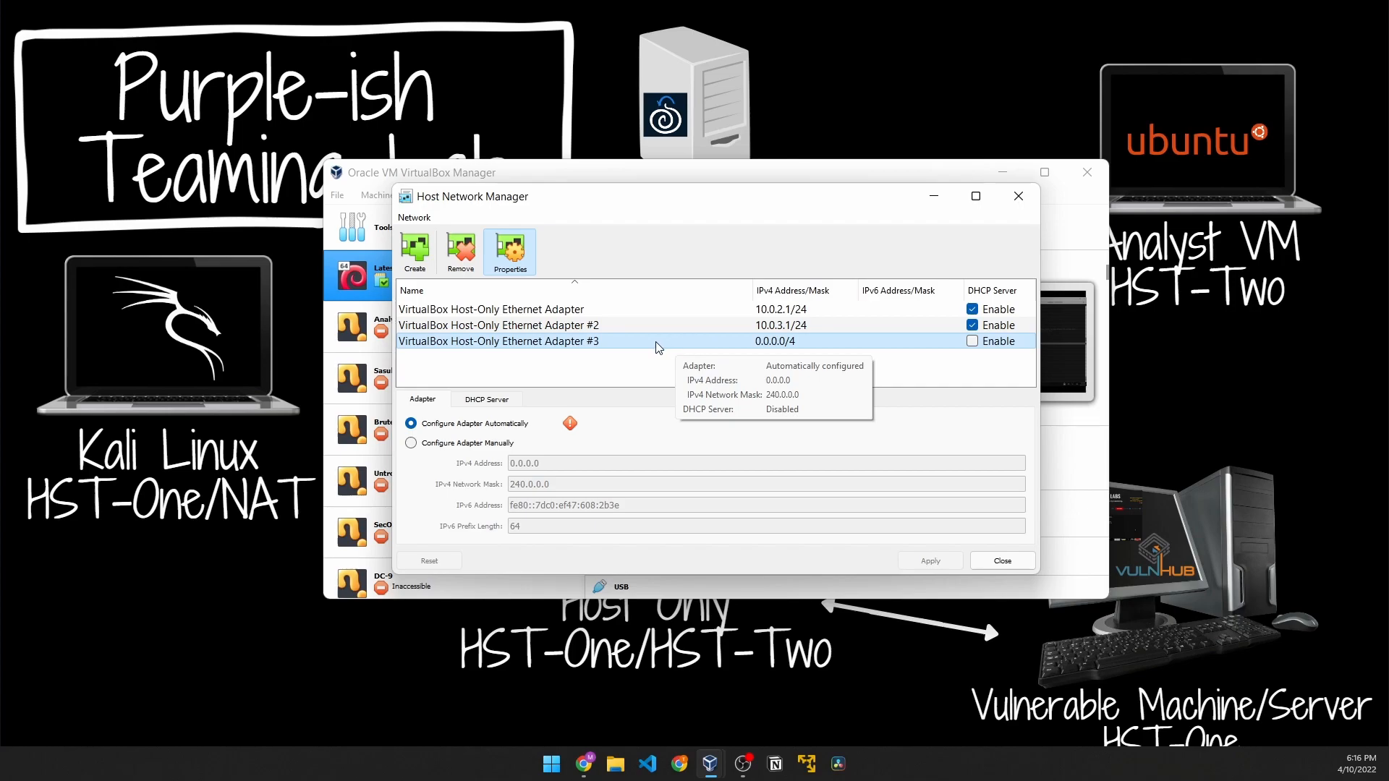
- Switch Adapter #3 to manual configuration with its DHCP server enabled, dismissing the save error
click(411, 443)
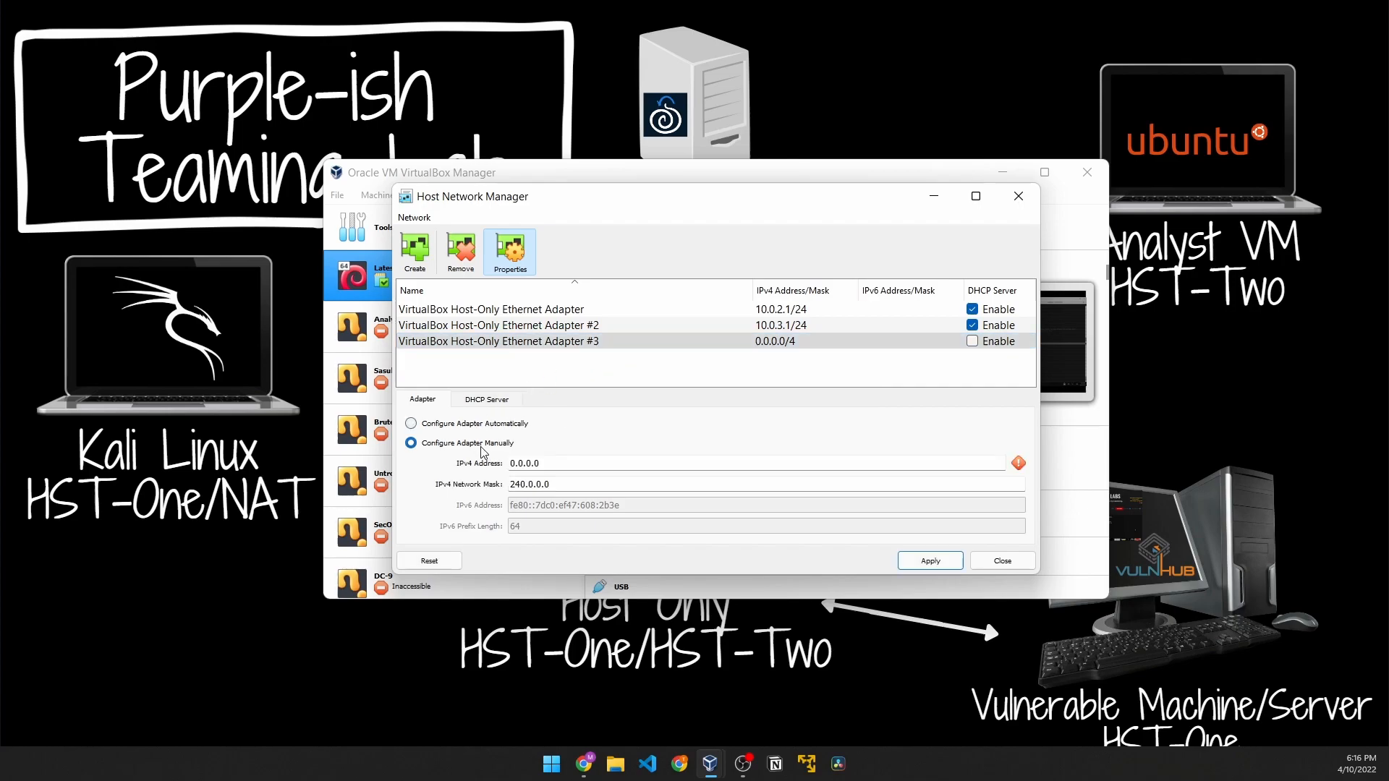
click(499, 342)
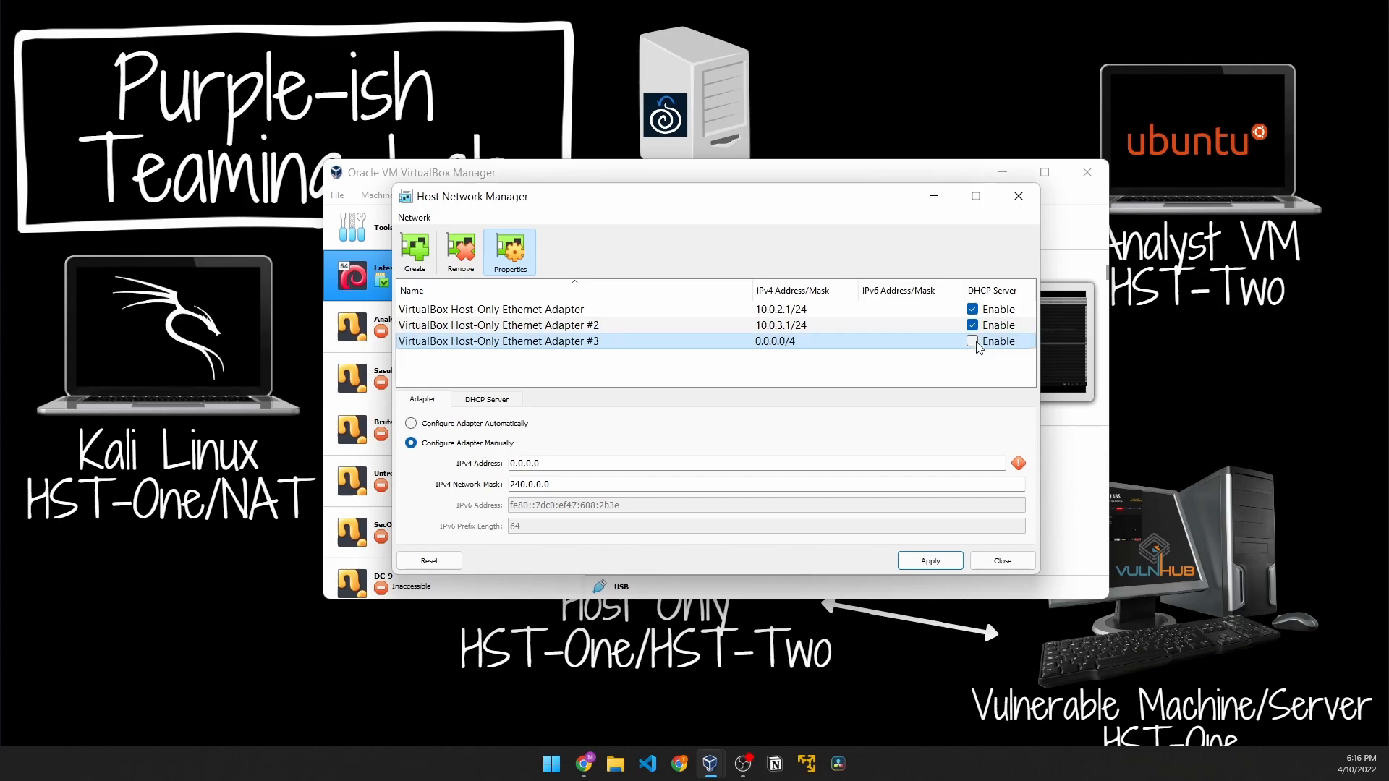
click(972, 342)
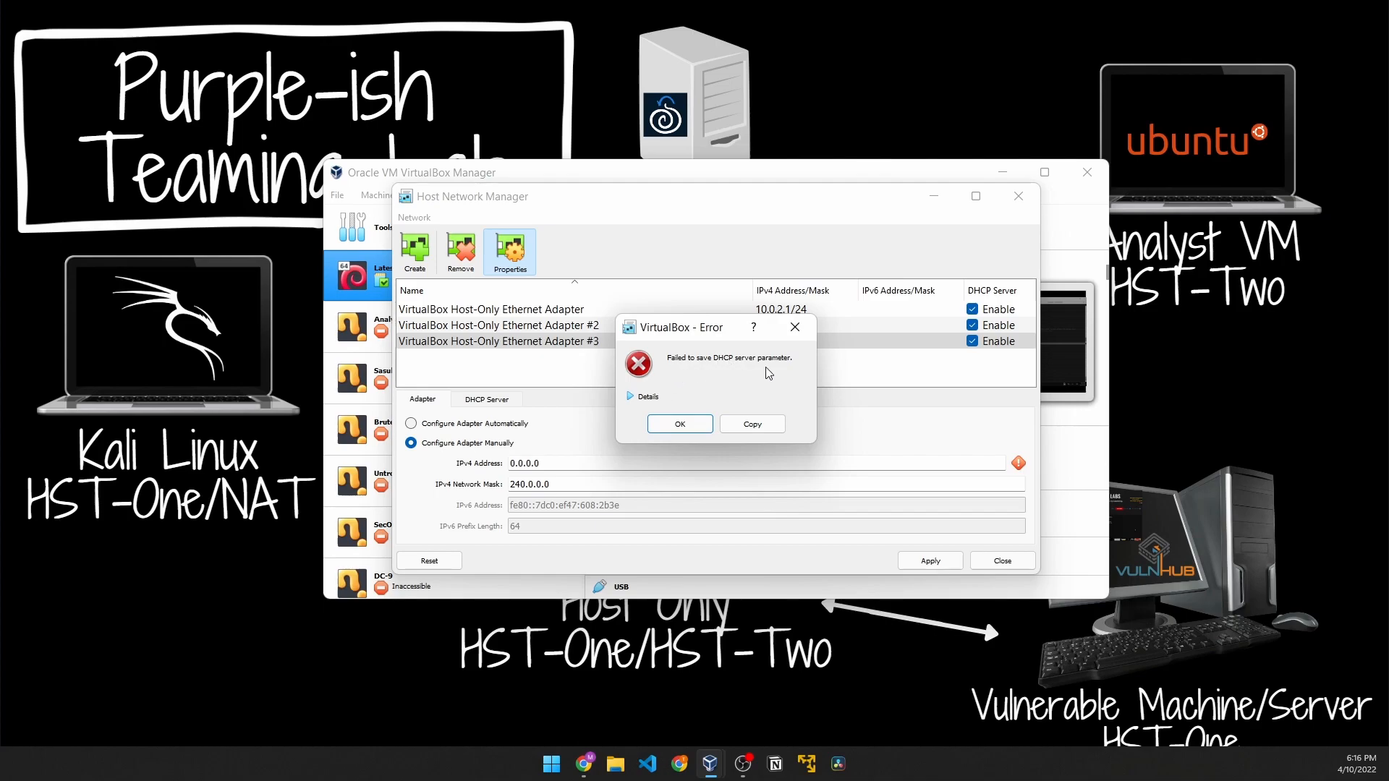
click(678, 424)
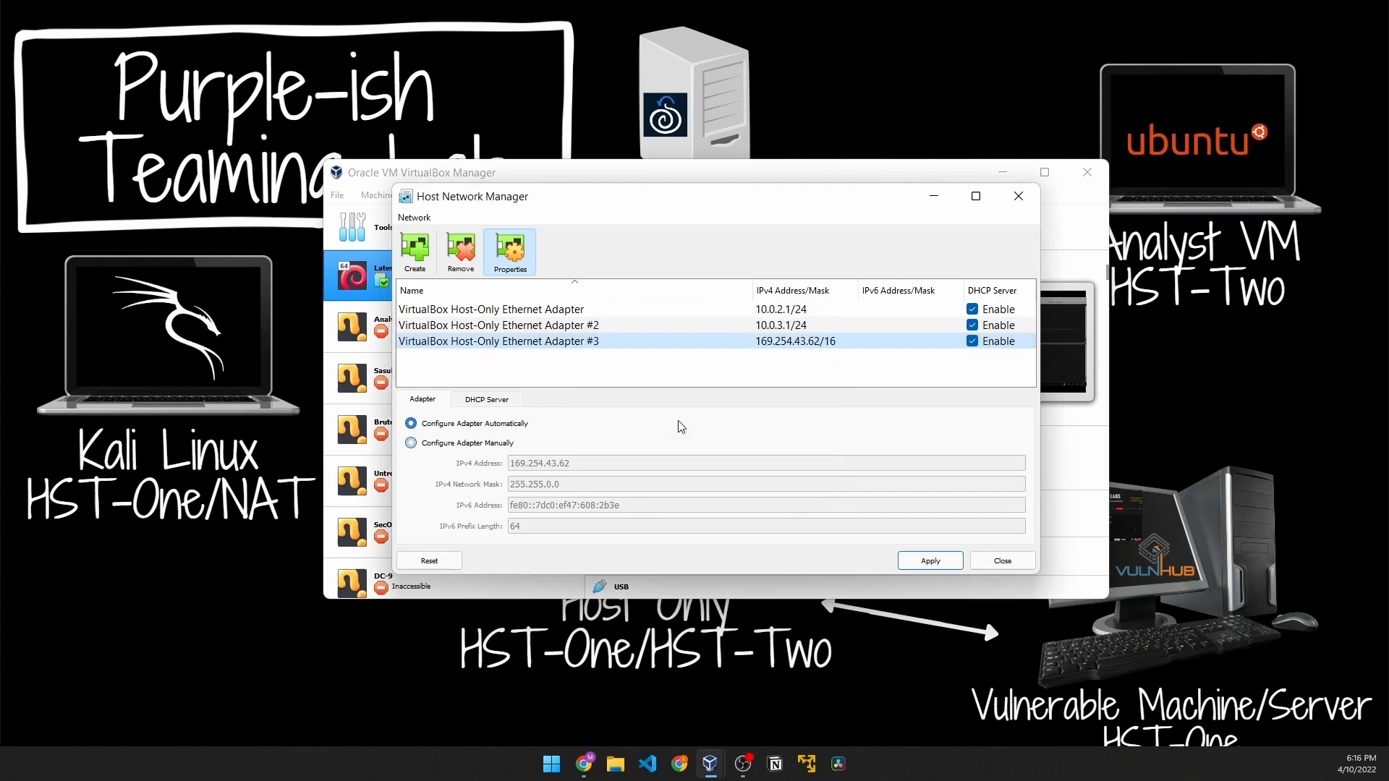
click(411, 422)
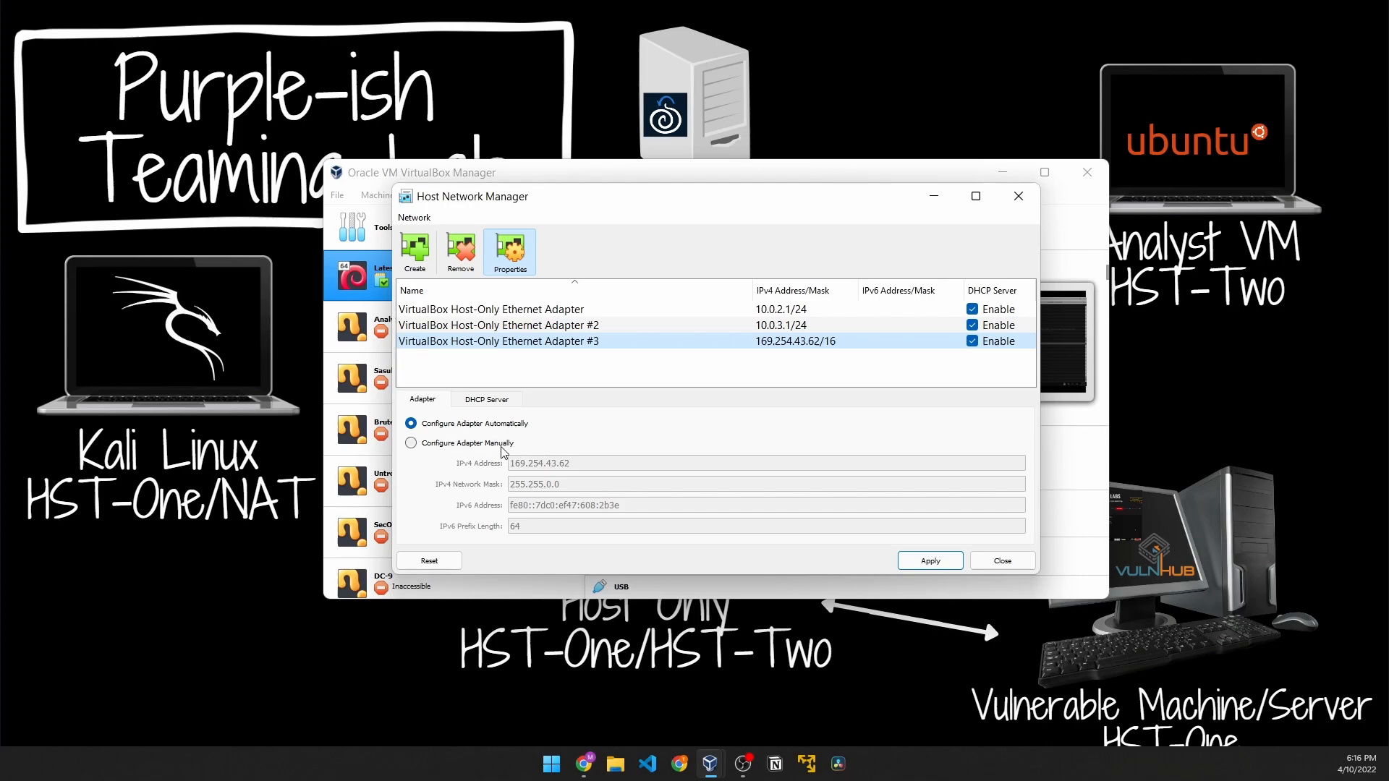
click(411, 443)
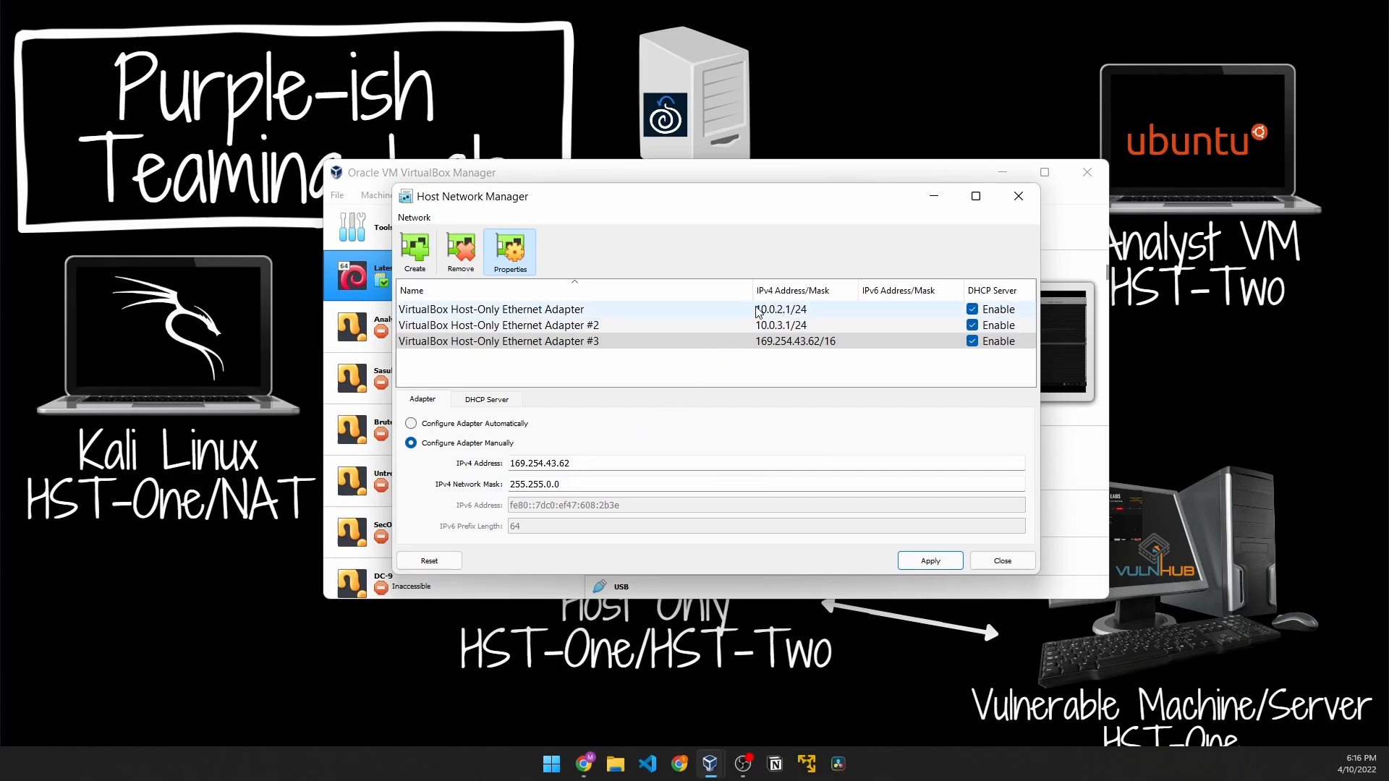
- Replace Adapter #3's IPv4 address 169.254.43.62 with 10.0.4.1
click(496, 326)
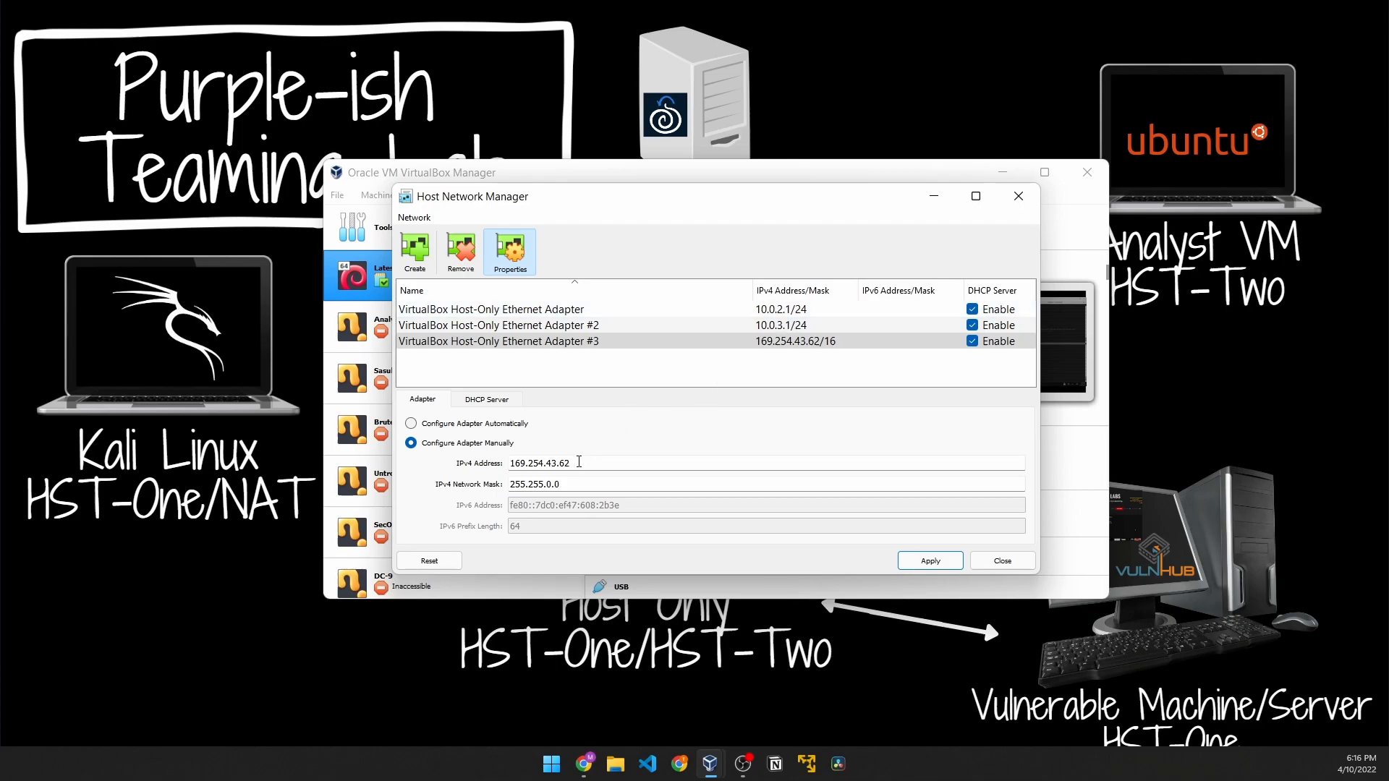
double_click(538, 463)
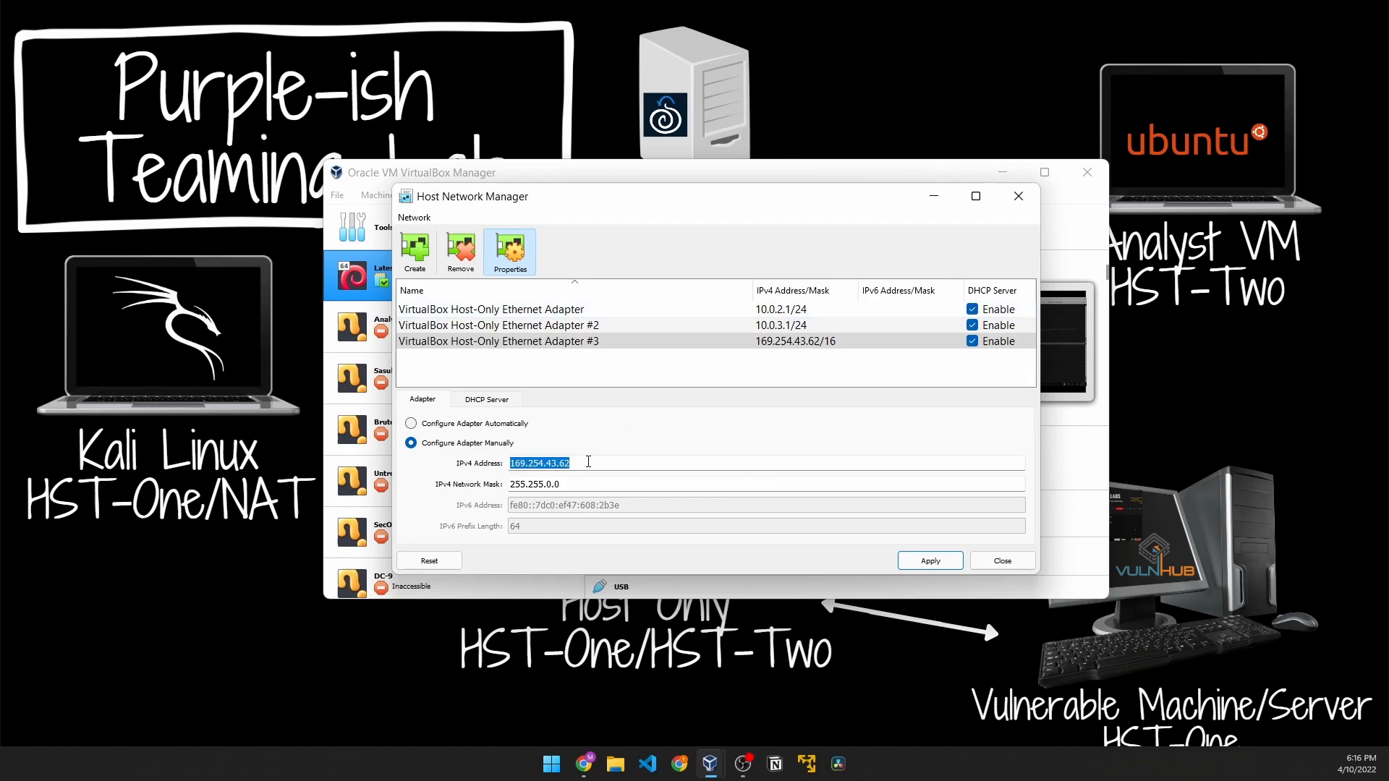
text(10.0.4.1)
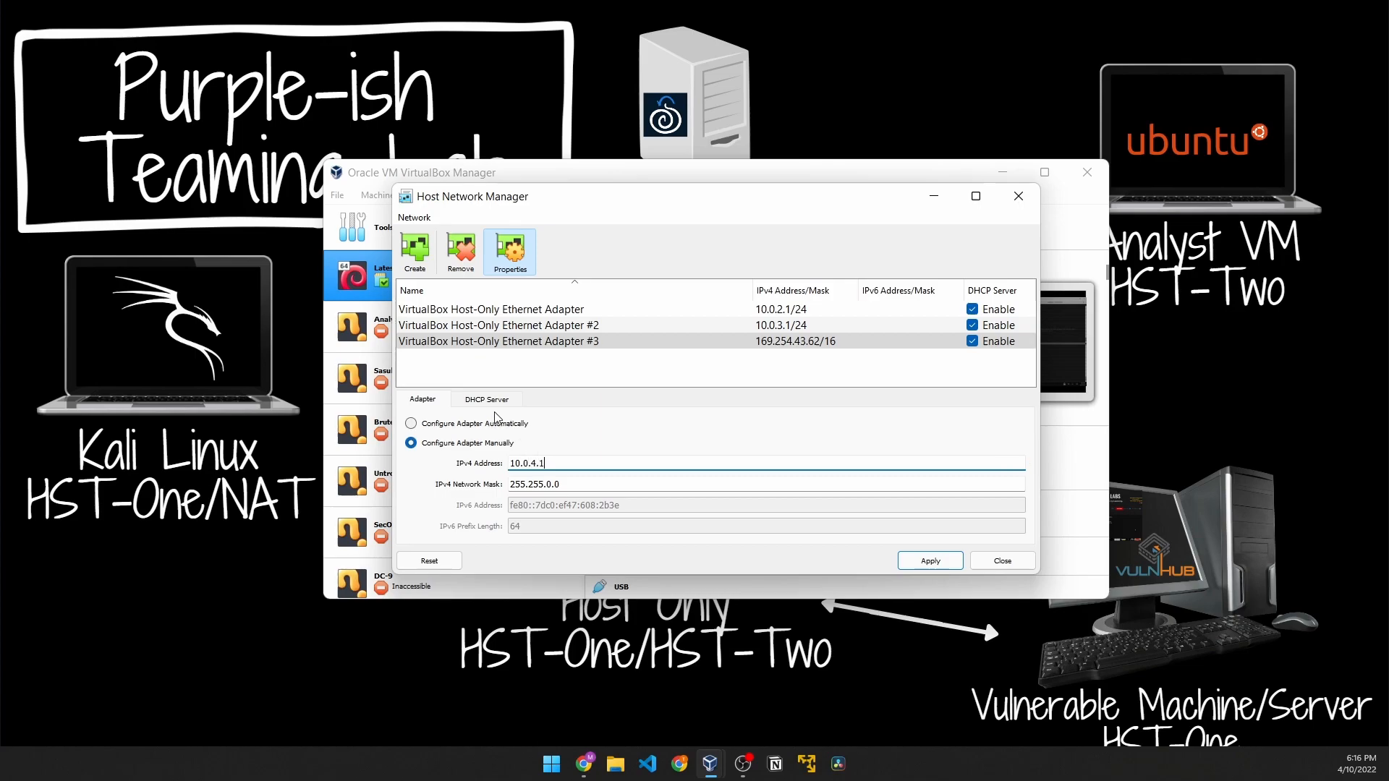
- In Adapter #3's DHCP Server settings, set the lower address bound to 10.0.4.10 and reuse it for the upper bound
click(487, 400)
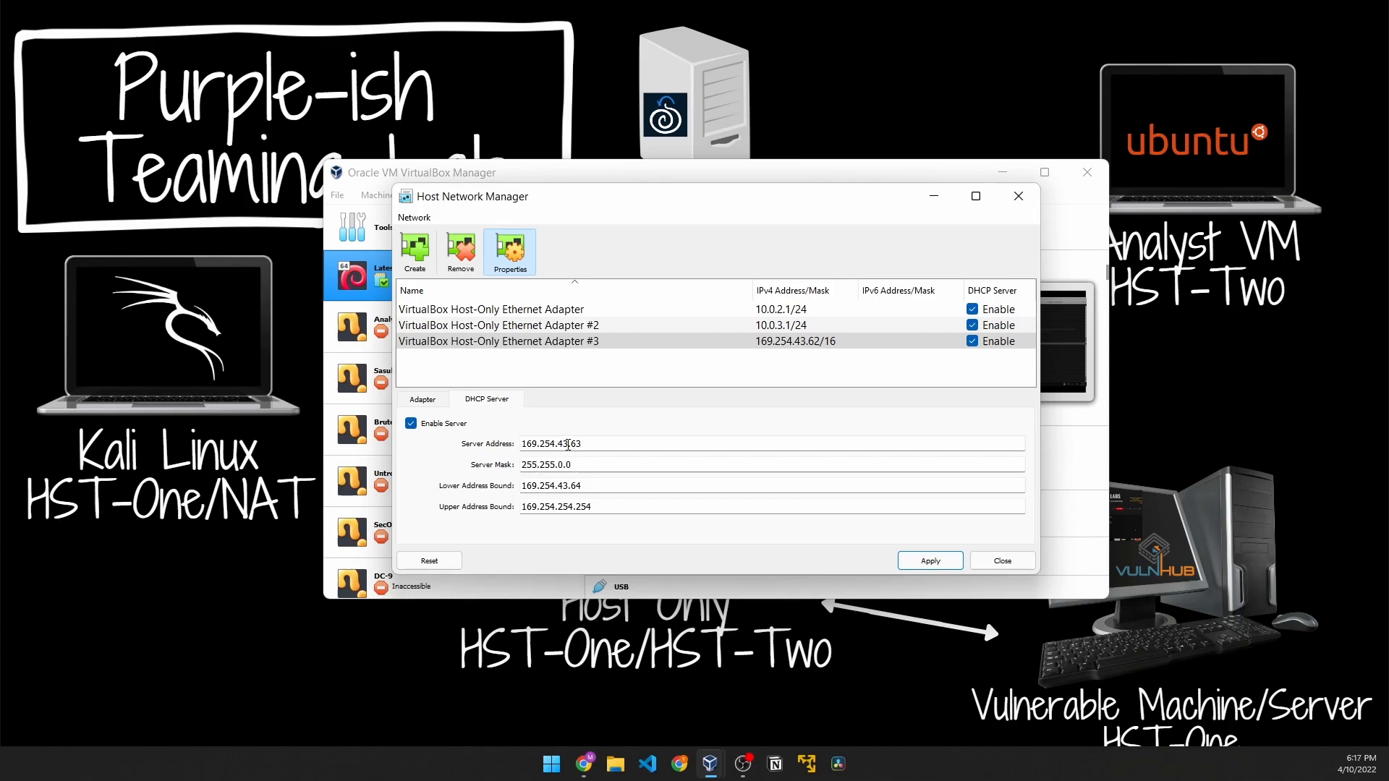
text(10.63)
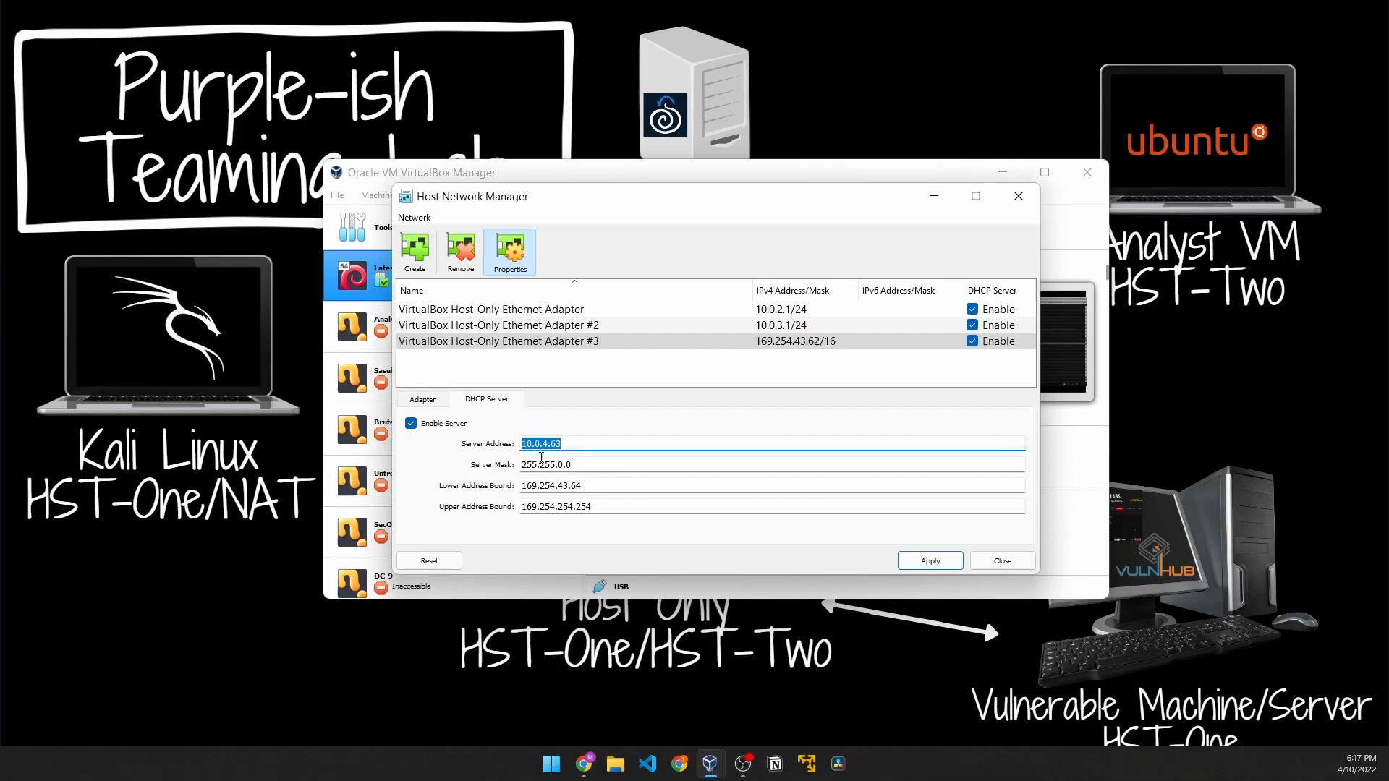
text(10.0.4.)
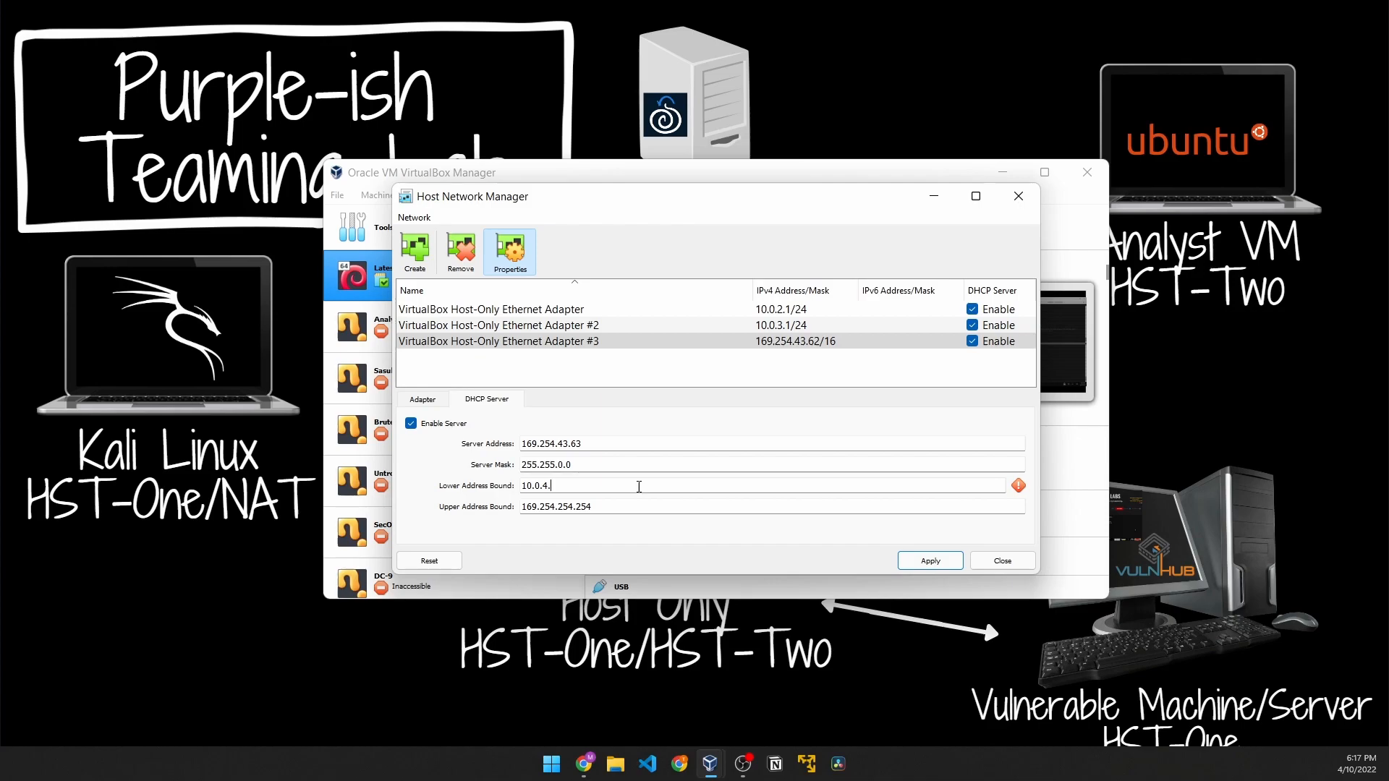
text(10)
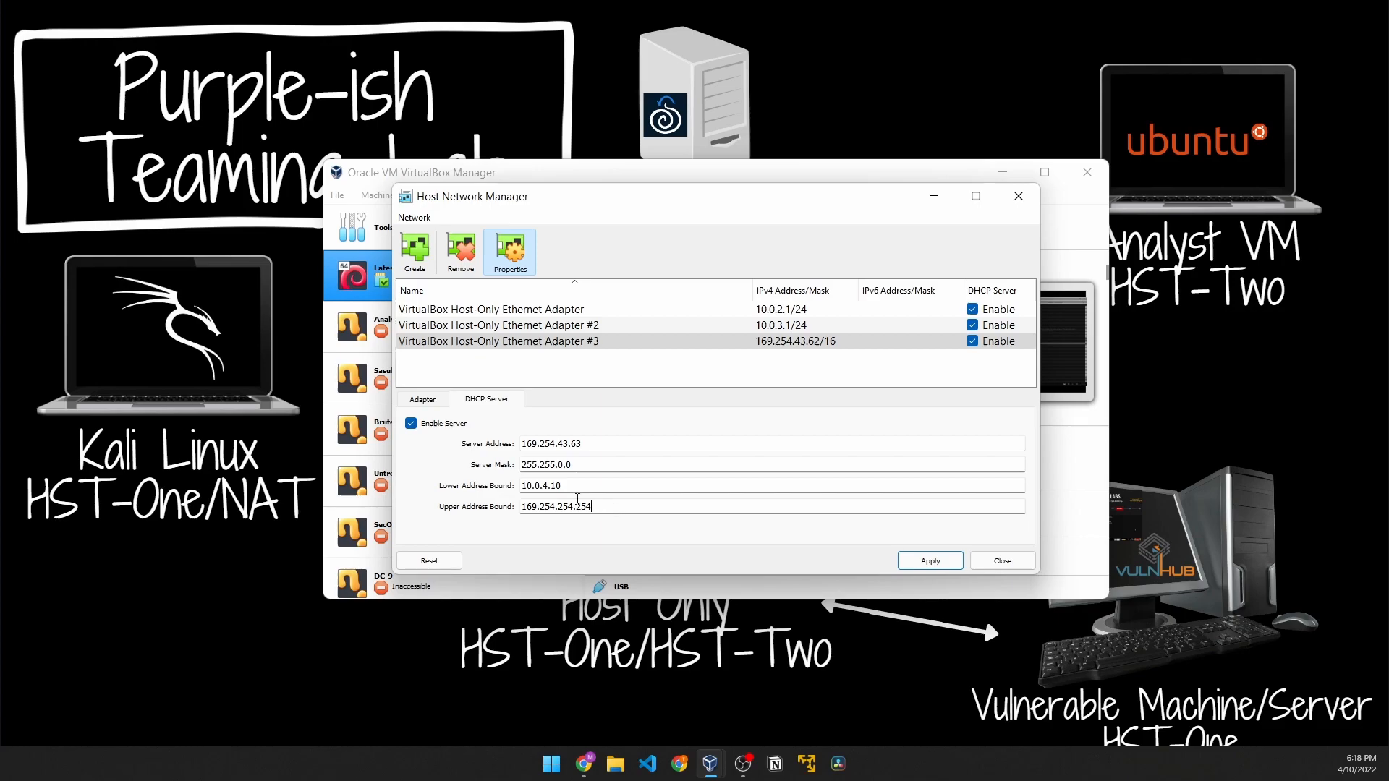
double_click(540, 486)
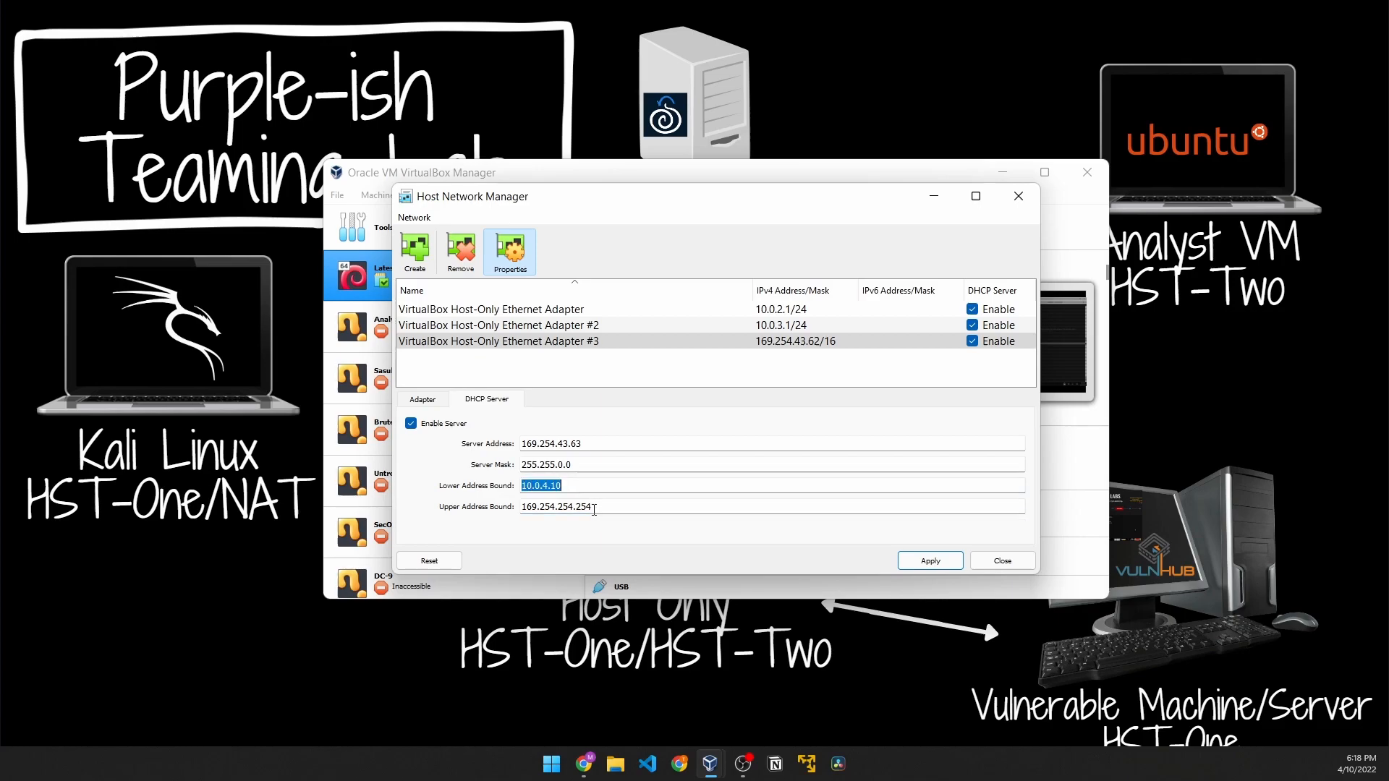
text(10.0.4.10)
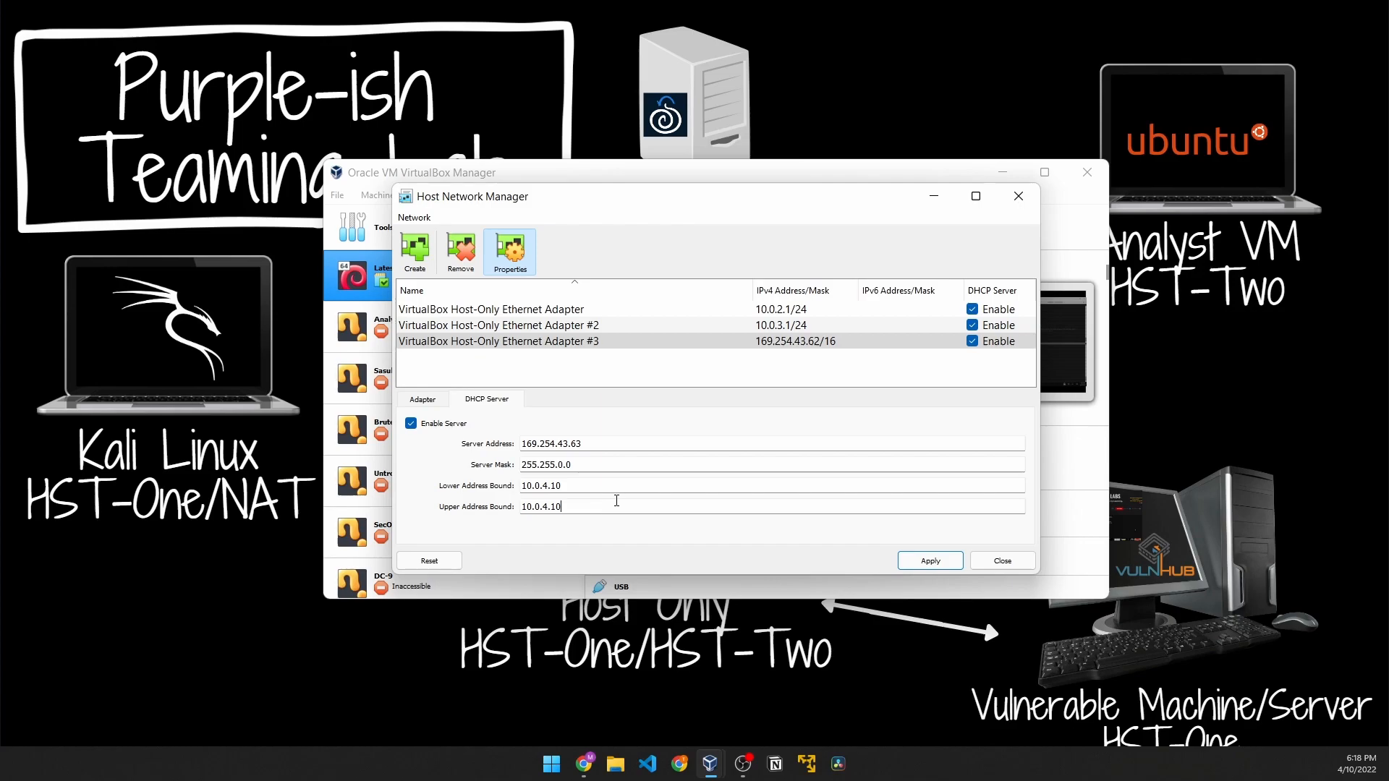
- Set upper bound 10.0.4.254 and server mask 255.255.255.0, then apply Adapter #3's settings
key(BackSpace)
text(254)
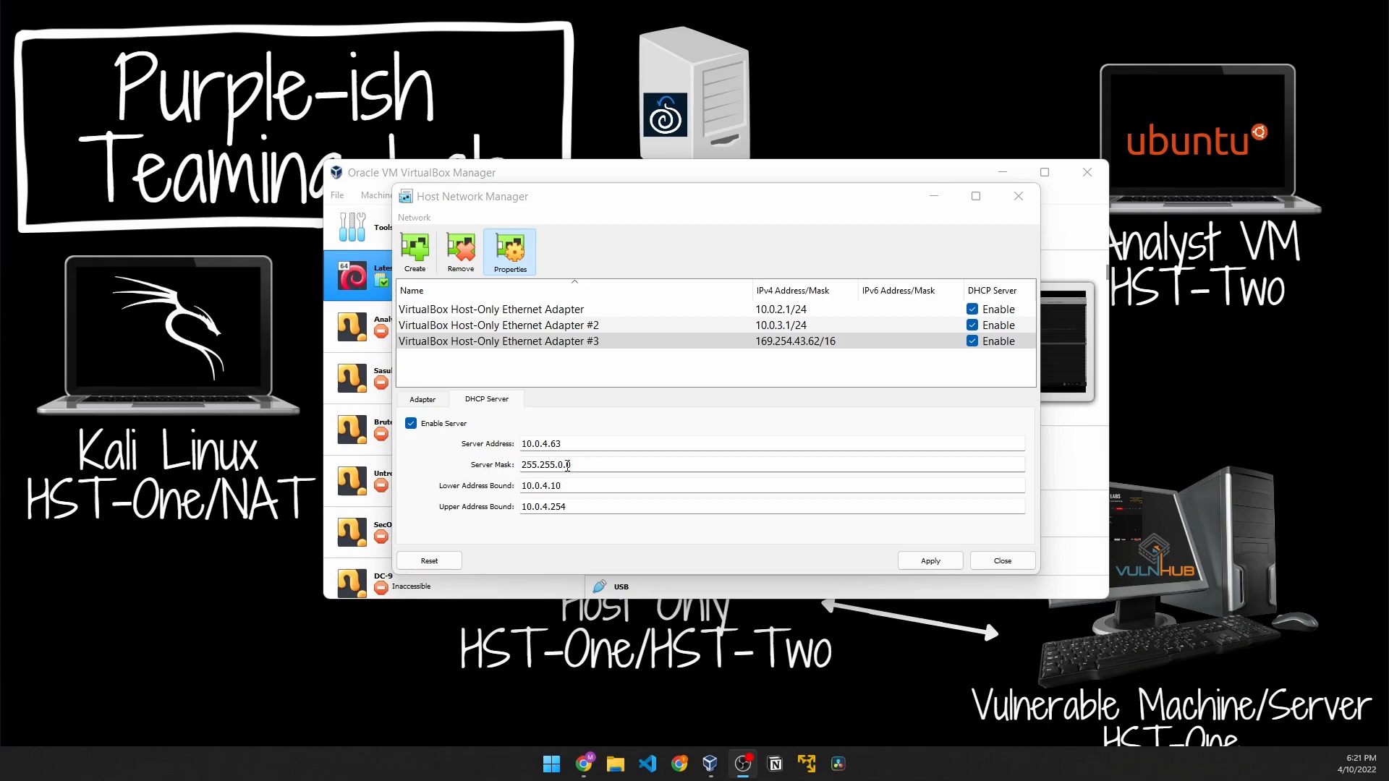
mouse_move(647, 417)
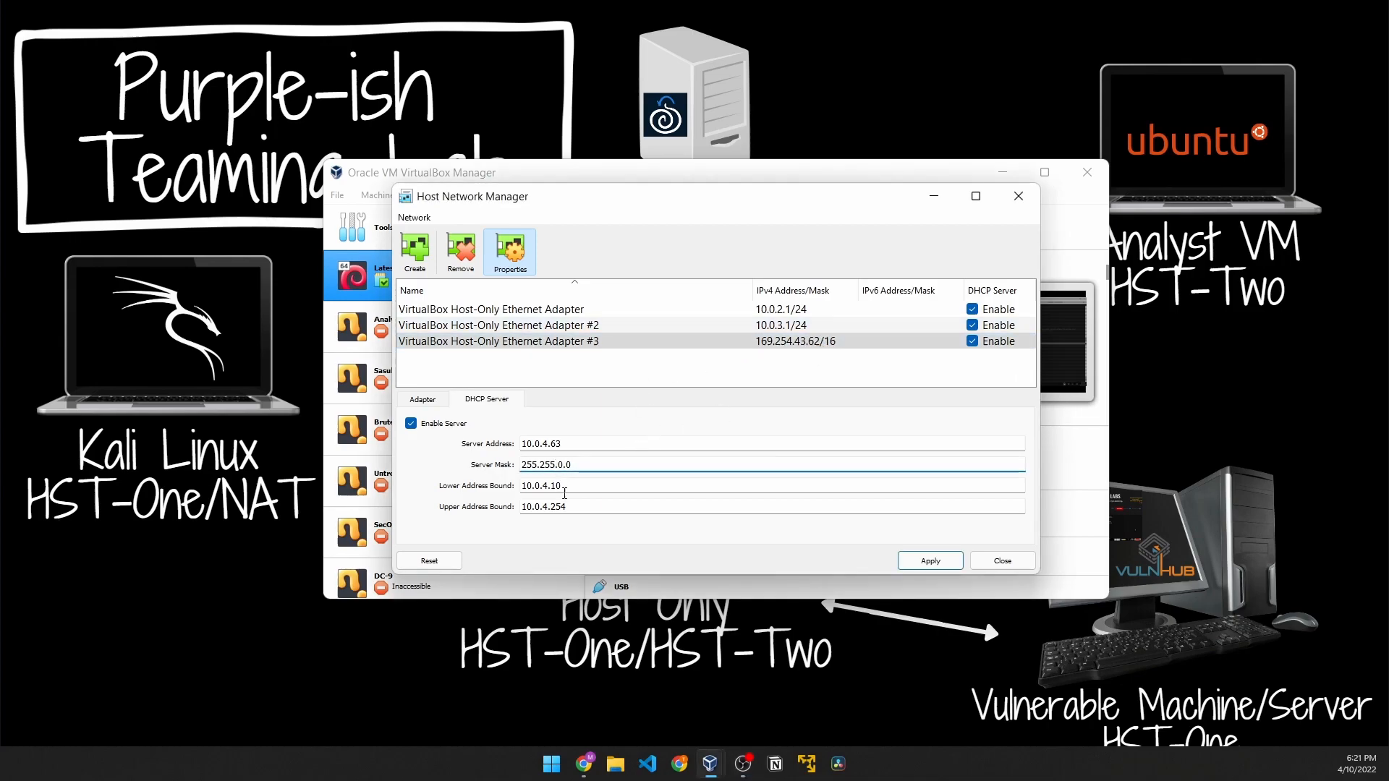
text(255.255.255.0)
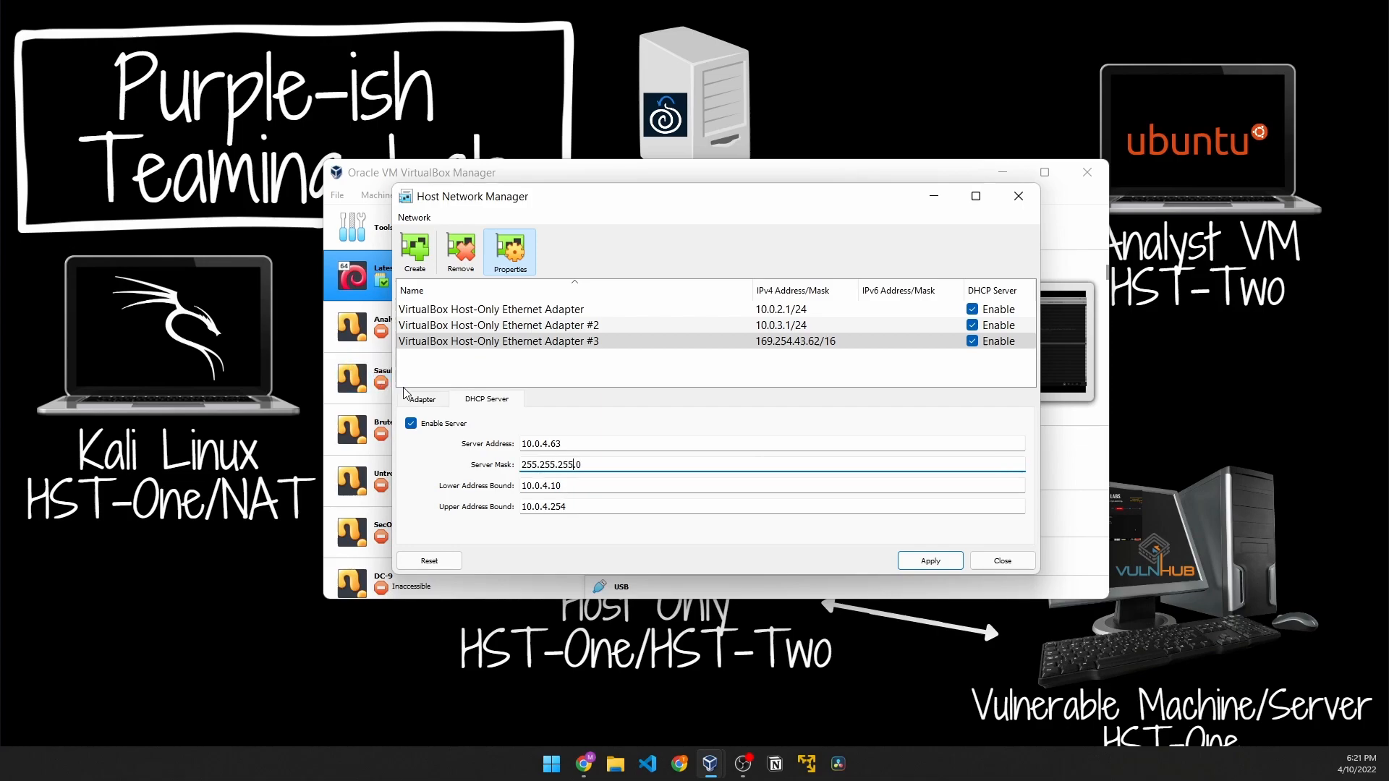
click(421, 399)
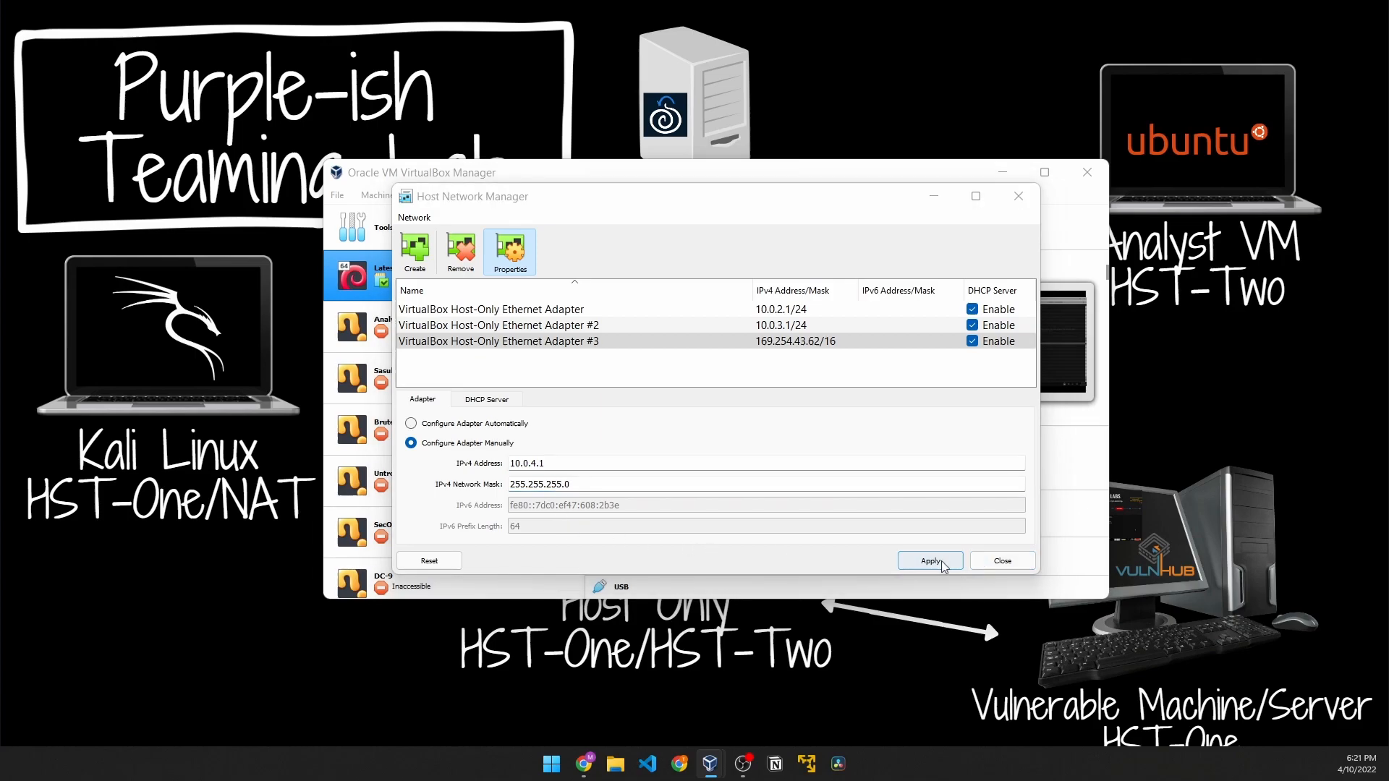
click(931, 560)
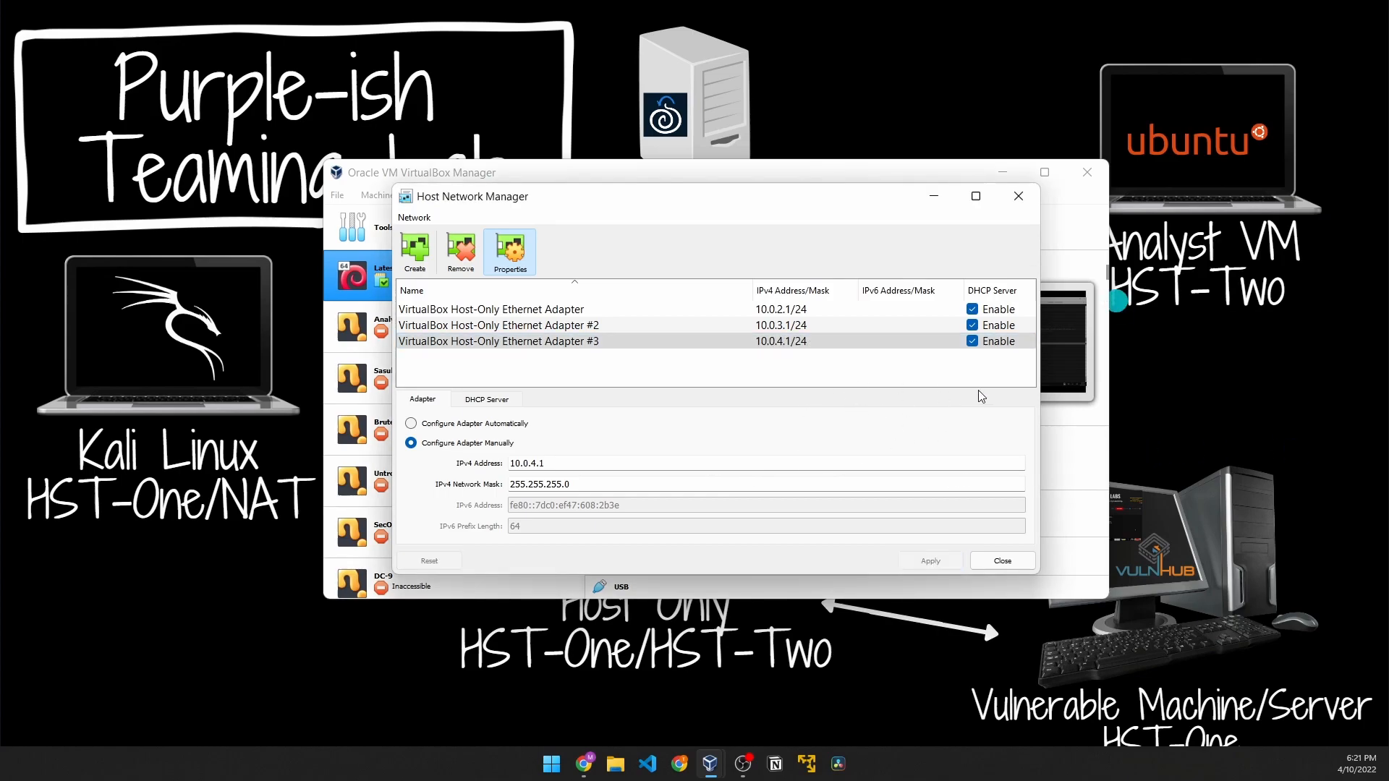
- Review the saved Adapter and DHCP Server settings for Adapter #3 at 10.0.4.1/24
click(486, 400)
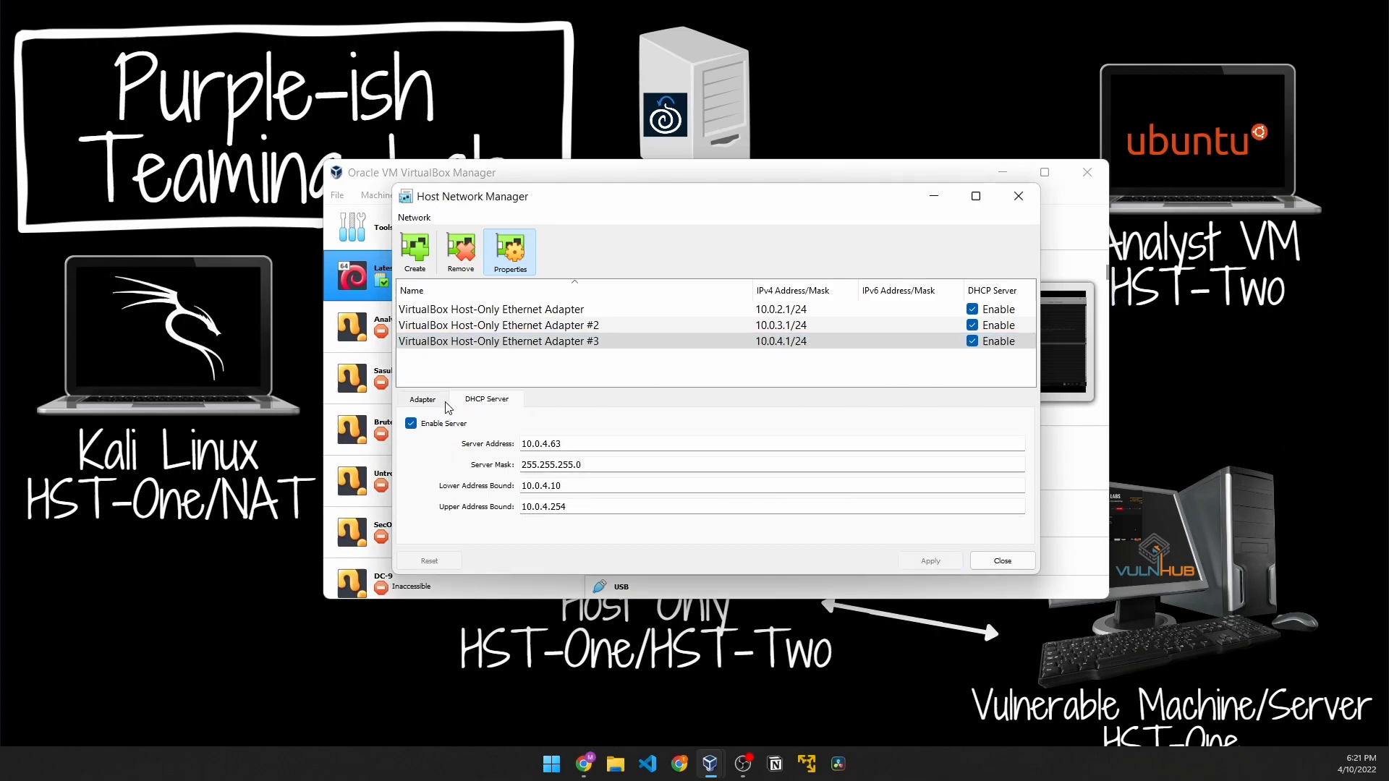
click(423, 400)
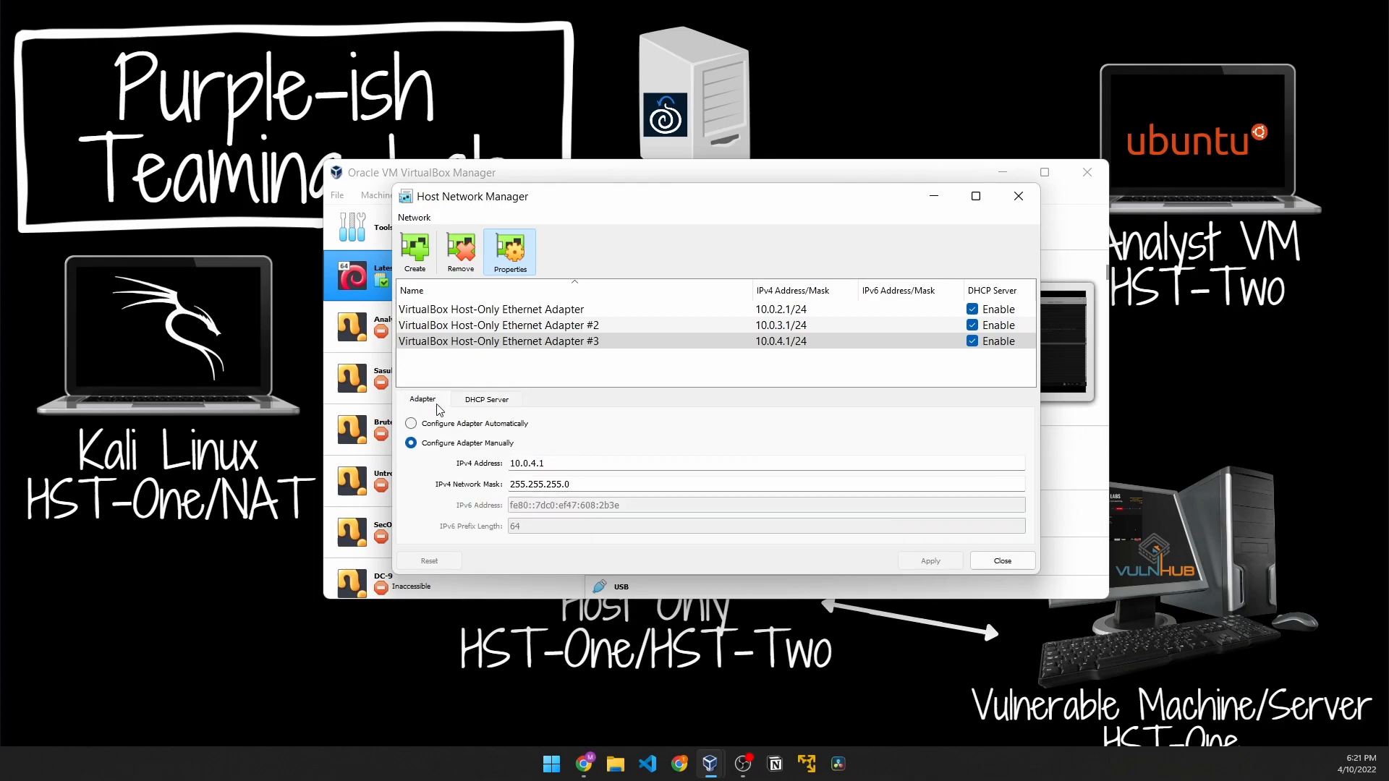
click(486, 400)
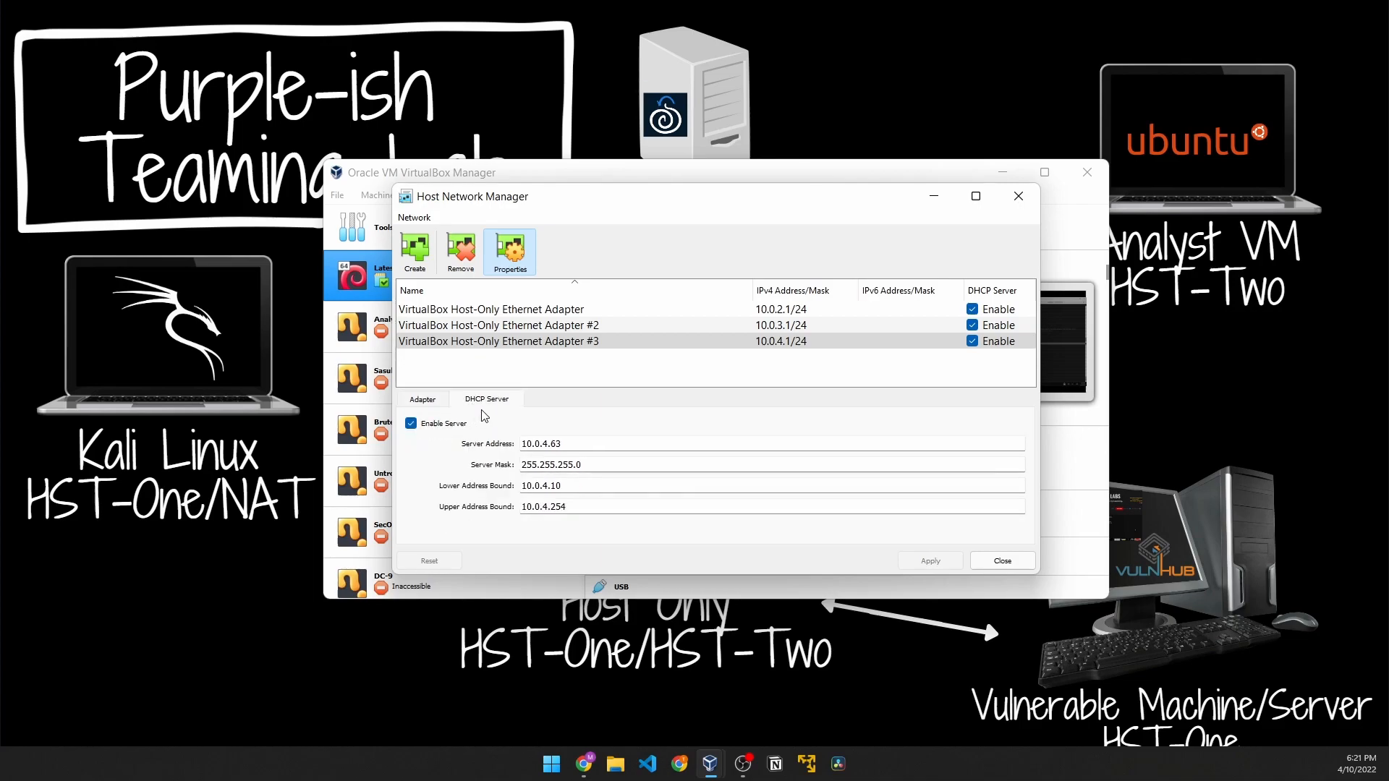